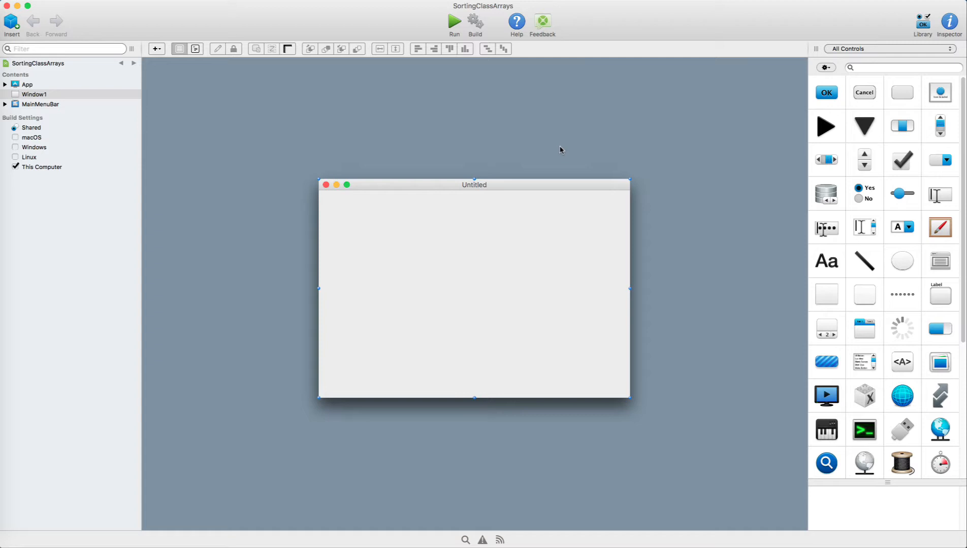
mouse_move(251, 68)
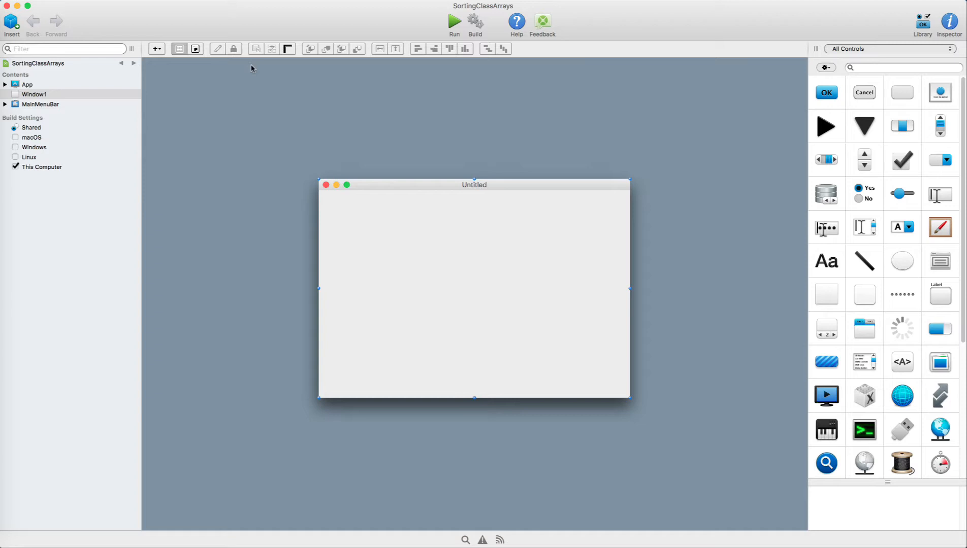
Step: Insert a new class into the project and name it Customer
left_click(11, 23)
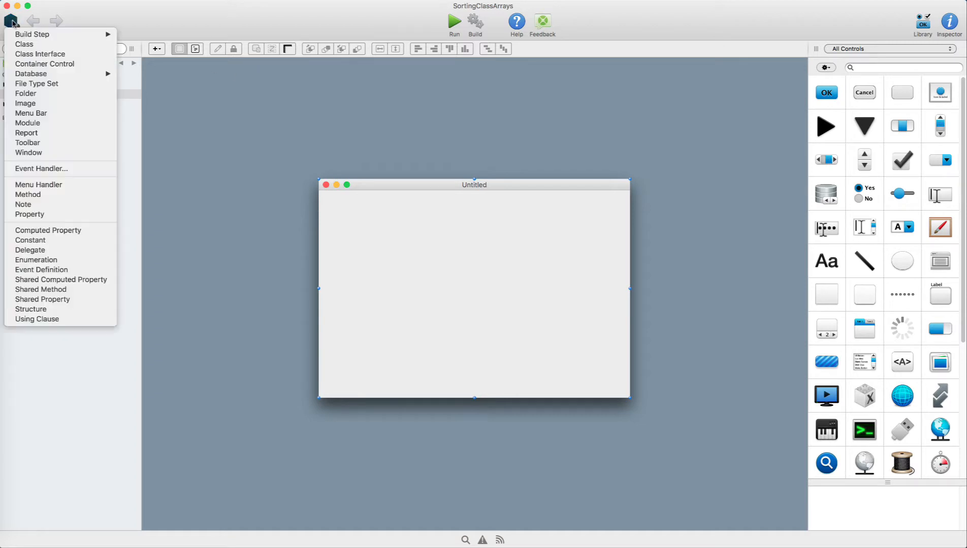
left_click(25, 44)
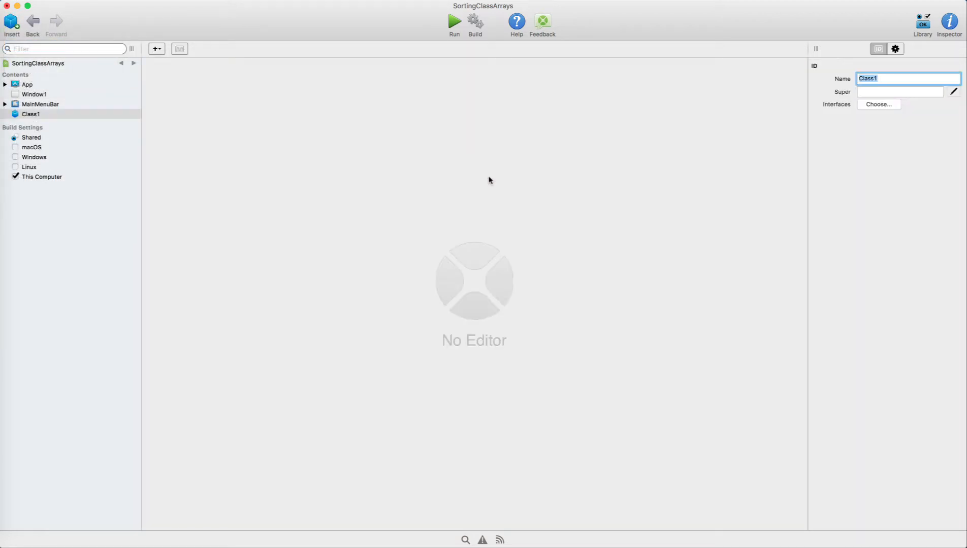
type("Custom")
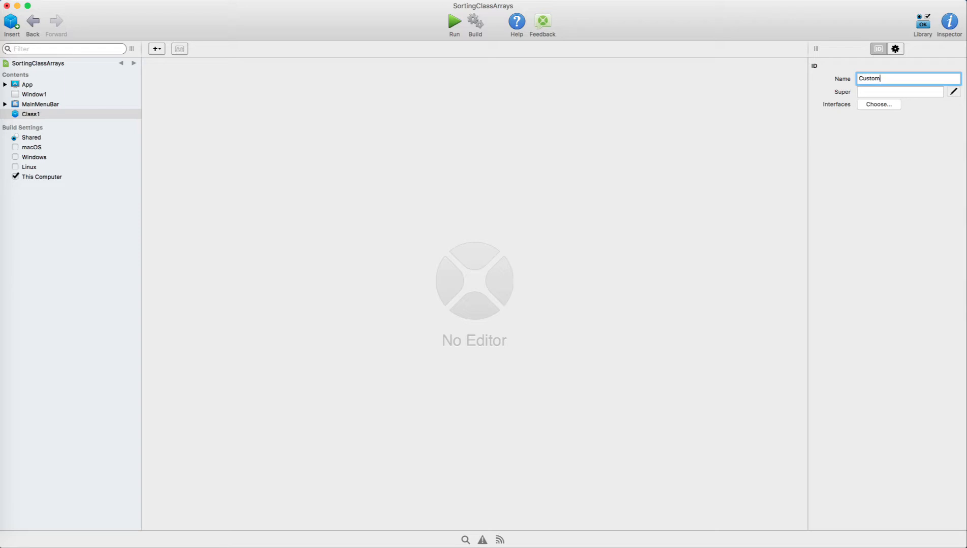
type("Customer")
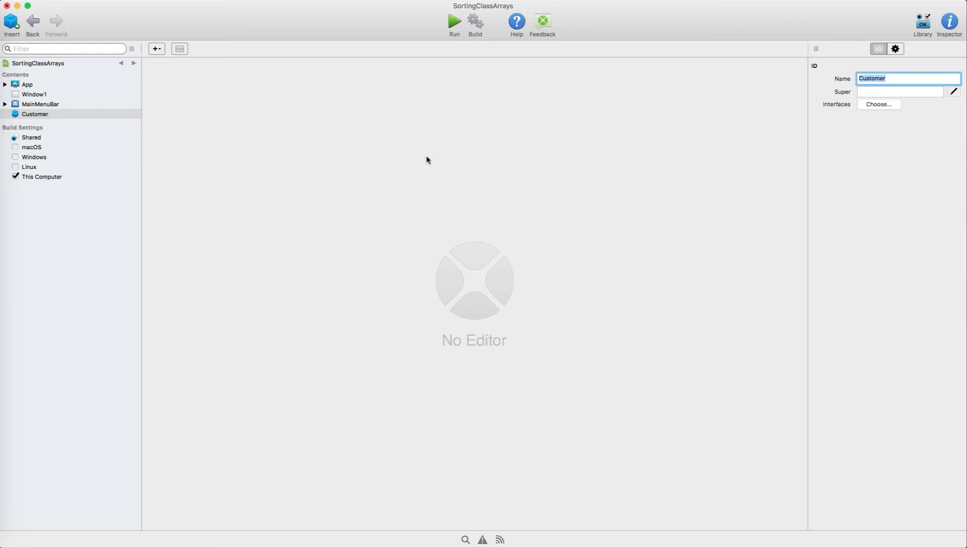
Step: Add String properties FirstName and LastName to the Customer class
left_click(155, 49)
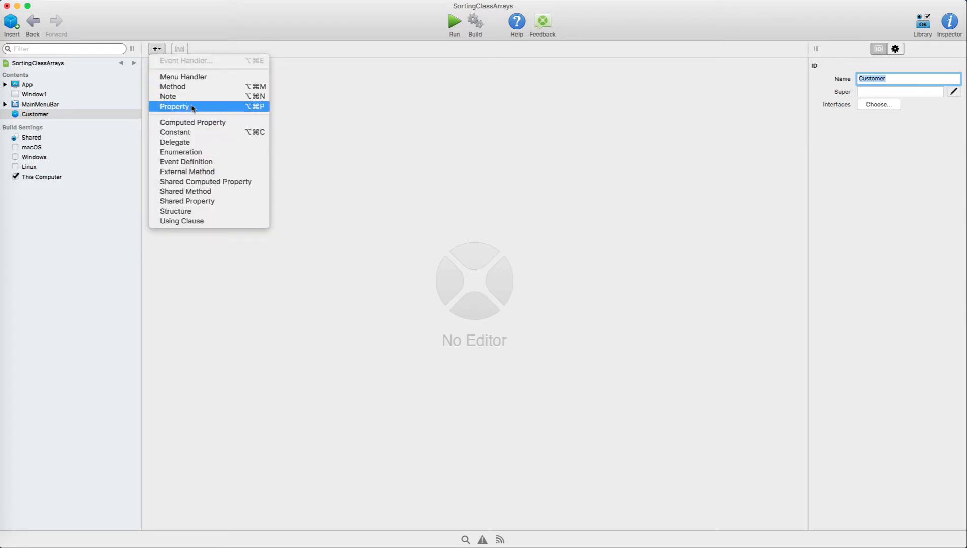
left_click(175, 106)
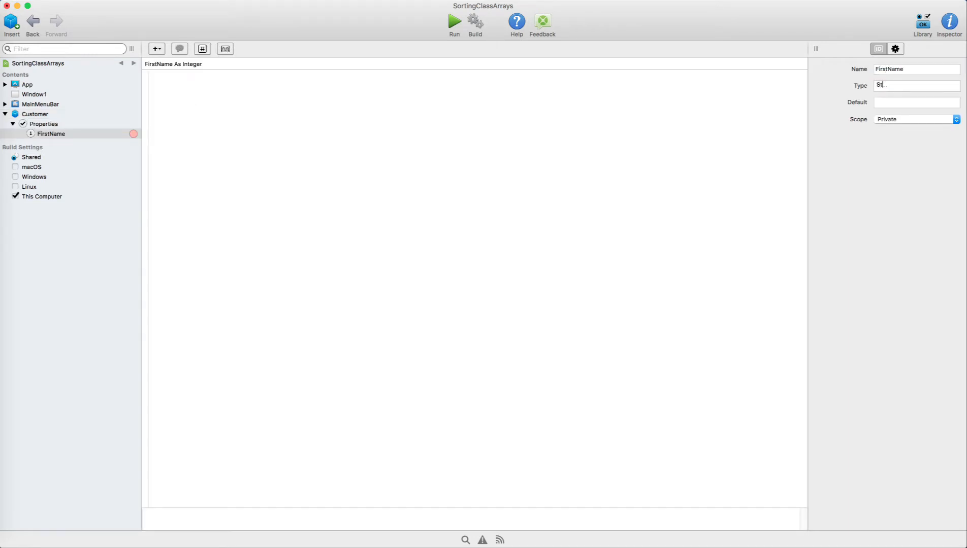
type("String")
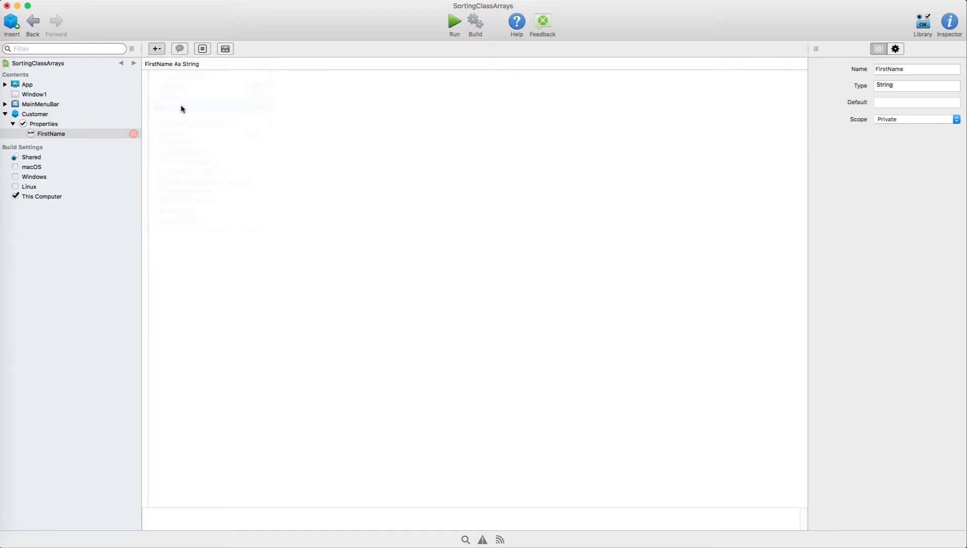
type("LastName")
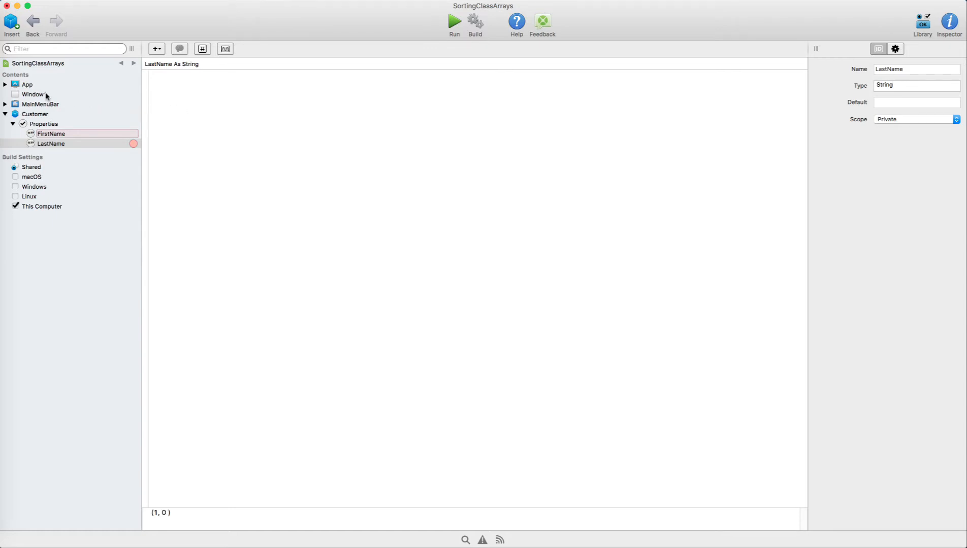
Step: Place a PushButton on Window1 and add an empty Action event handler
left_click(34, 94)
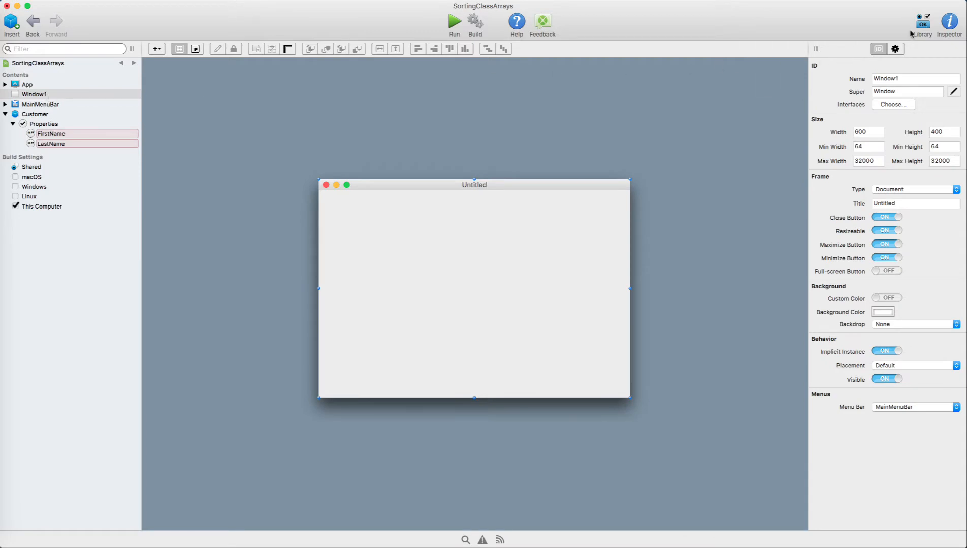
left_click(922, 22)
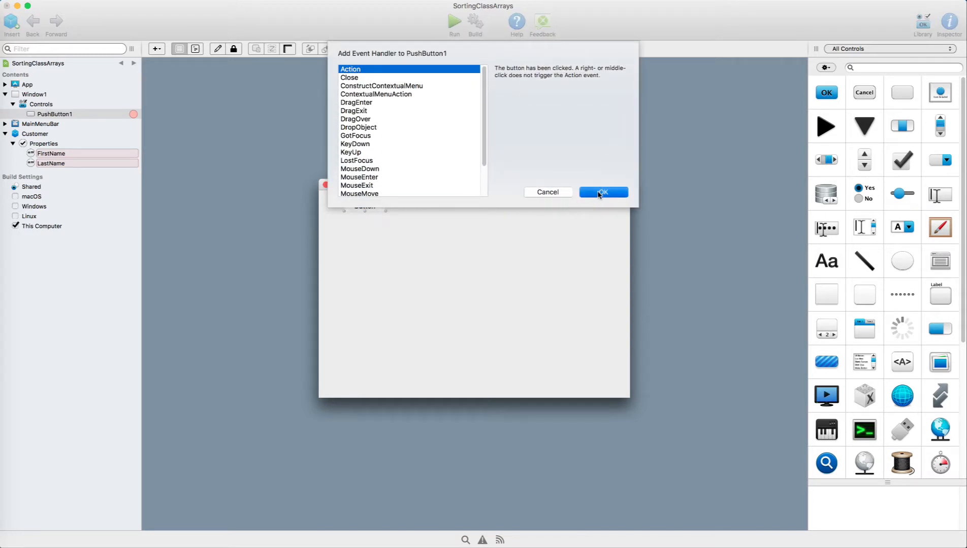
left_click(602, 192)
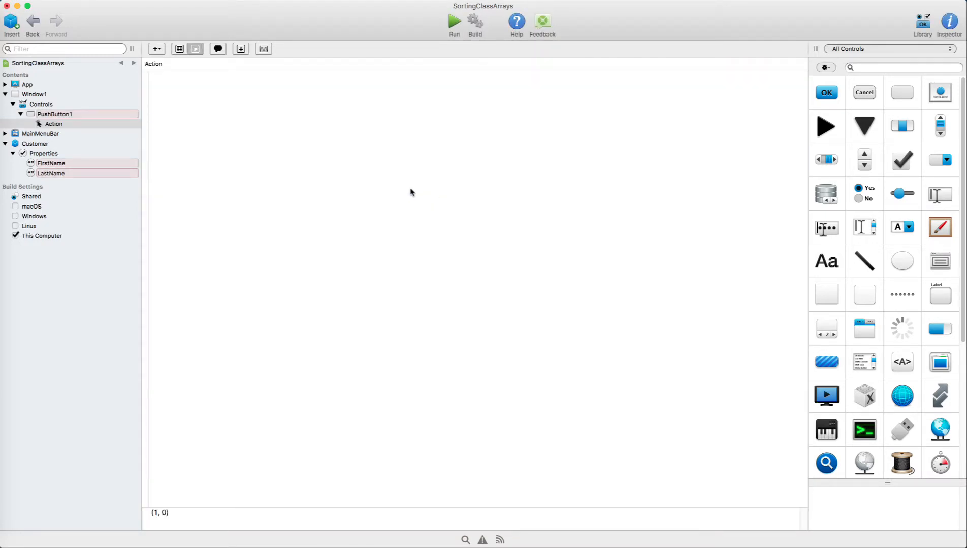
Step: Write 'Dim c As Customer' and 'c = New Customer', then start a c. line
type("Di")
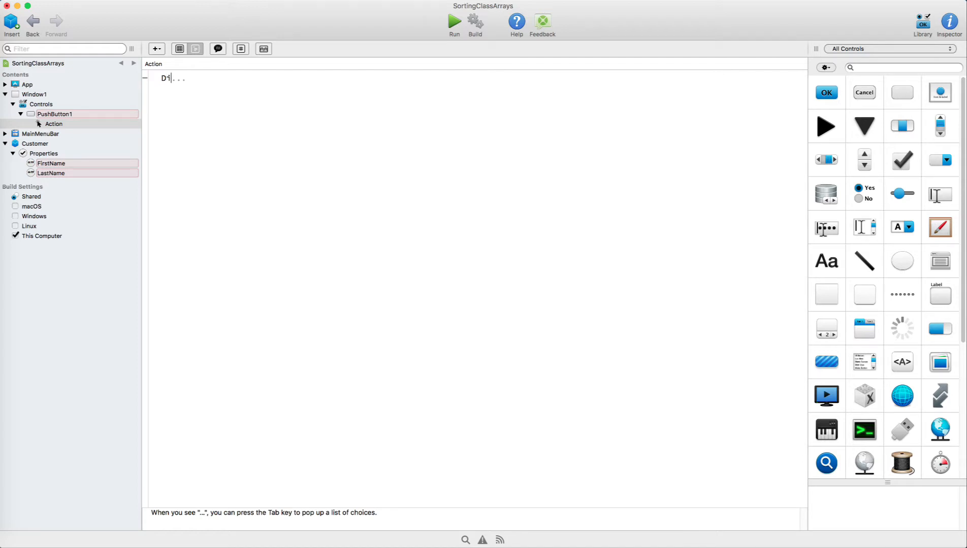
type("m c As")
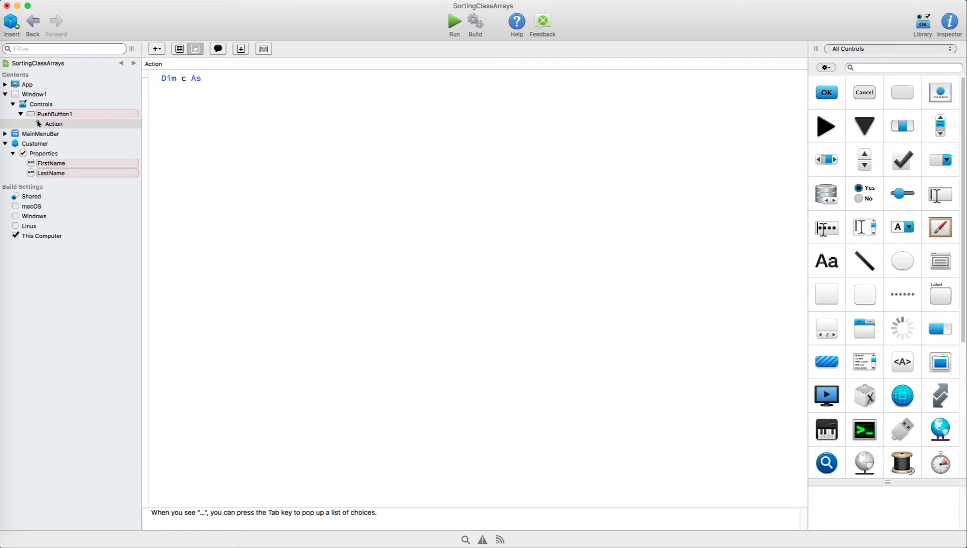
type("Customer")
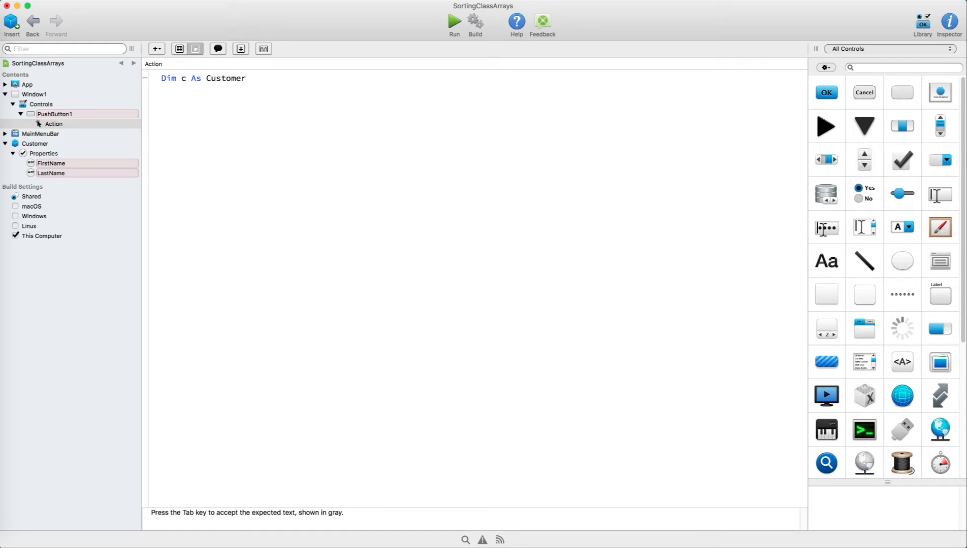
type("c")
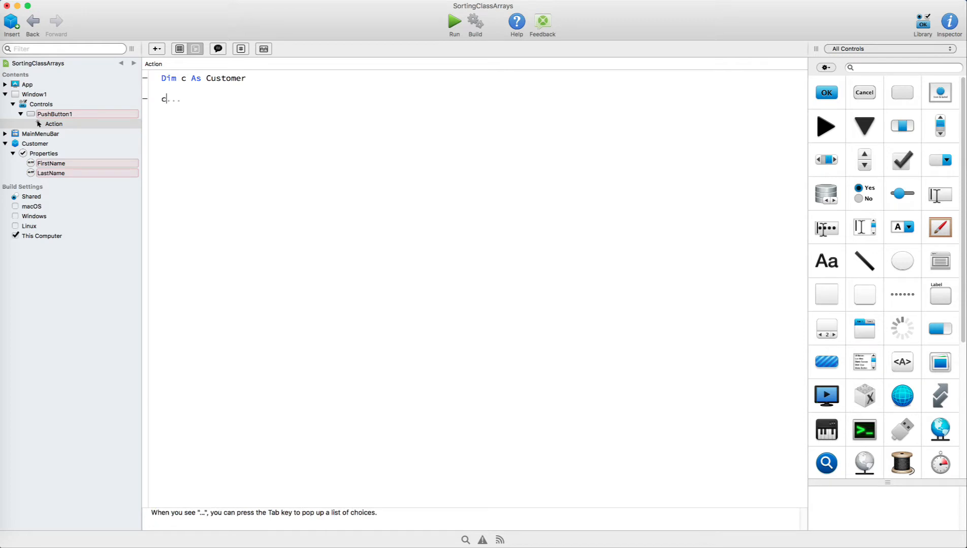
type("= New Customer")
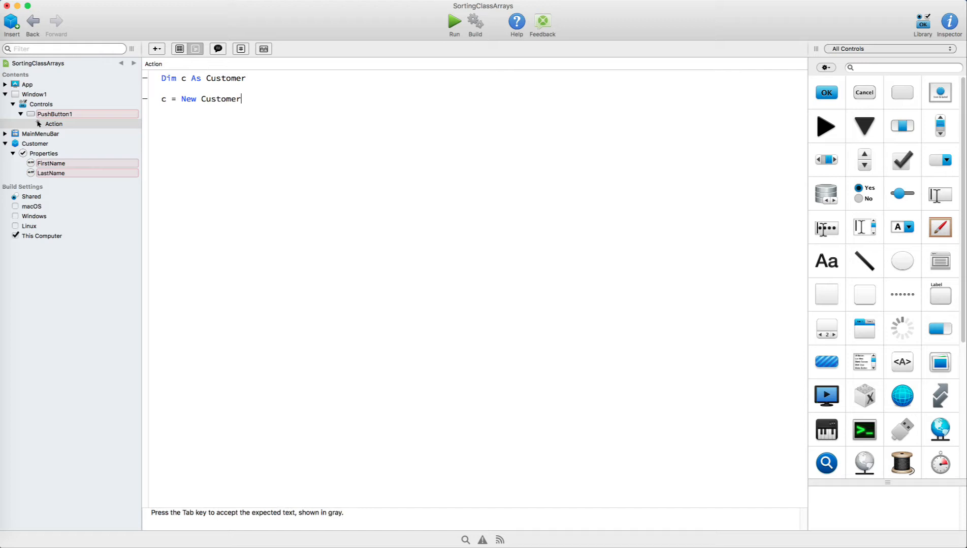
type("c.Fis")
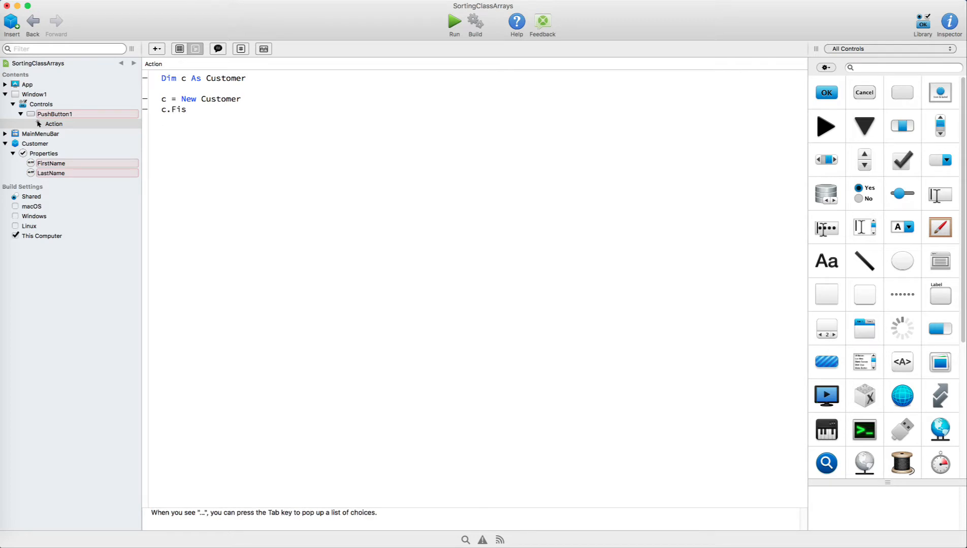
key("Backspace")
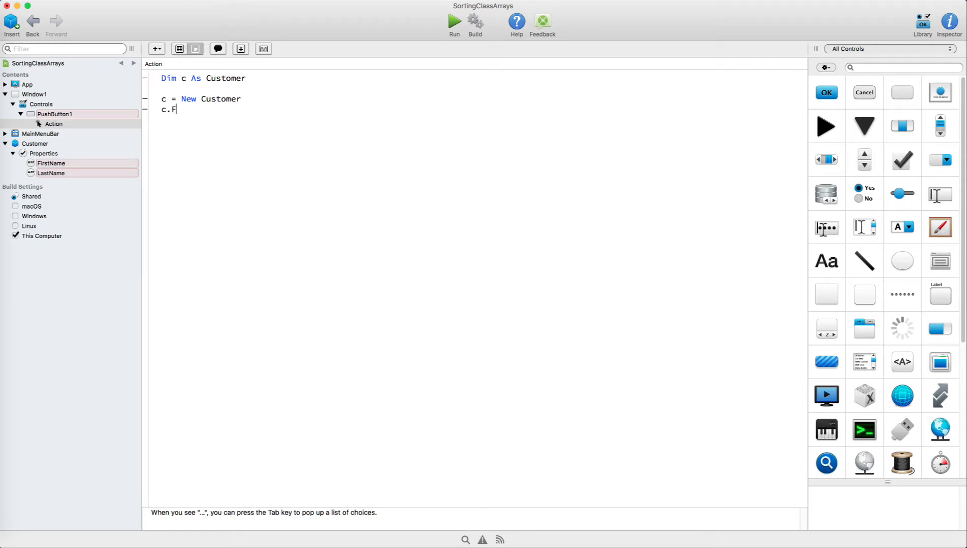
key("backspace")
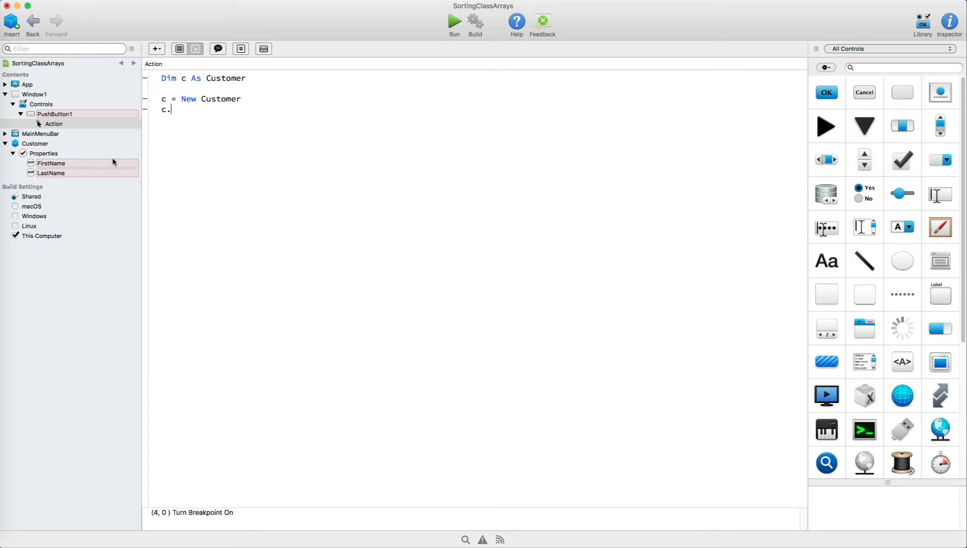
Step: Set FirstName's scope to Public, then open the Scope choices for LastName
left_click(51, 163)
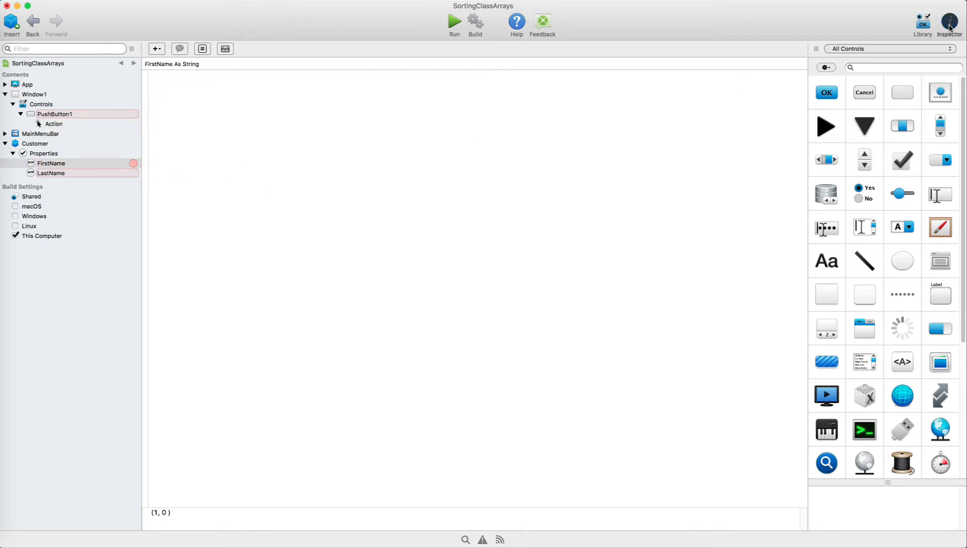
left_click(949, 23)
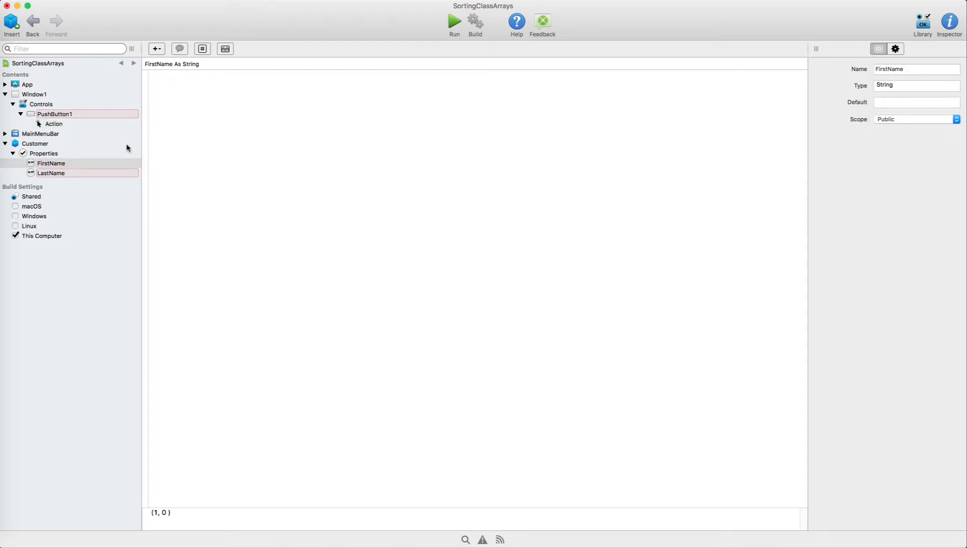
left_click(914, 119)
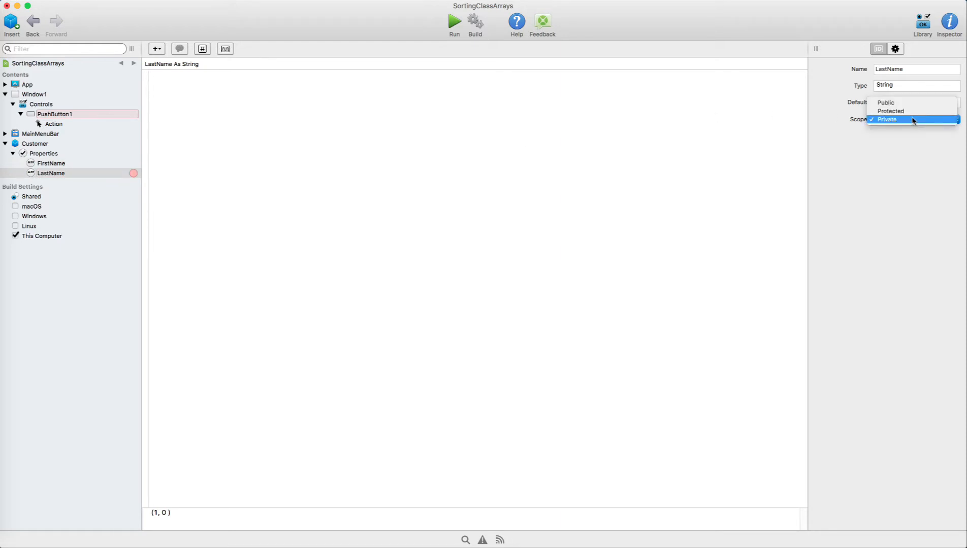
left_click(53, 123)
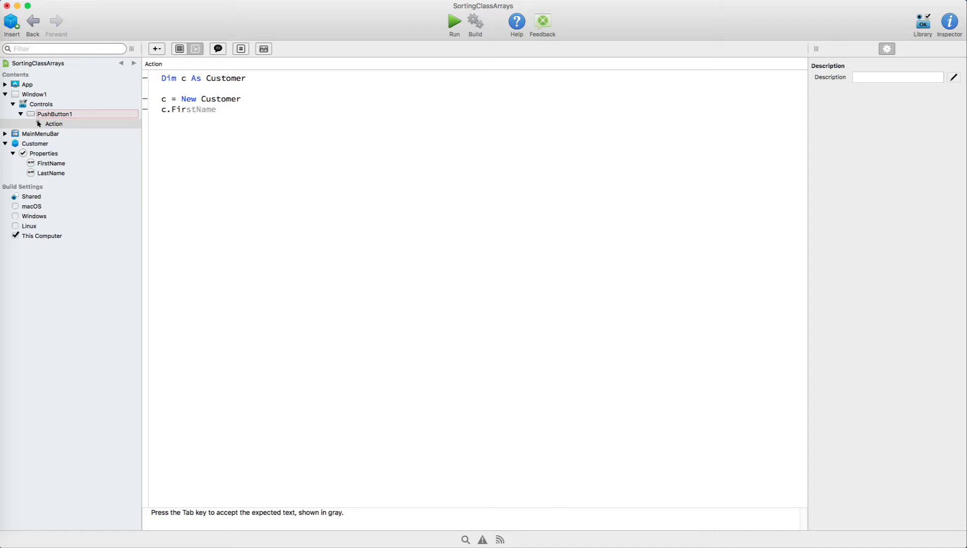
Step: Complete the lines c.FirstName = "Mary" and c.LastName = "Smith"
type("= \"")
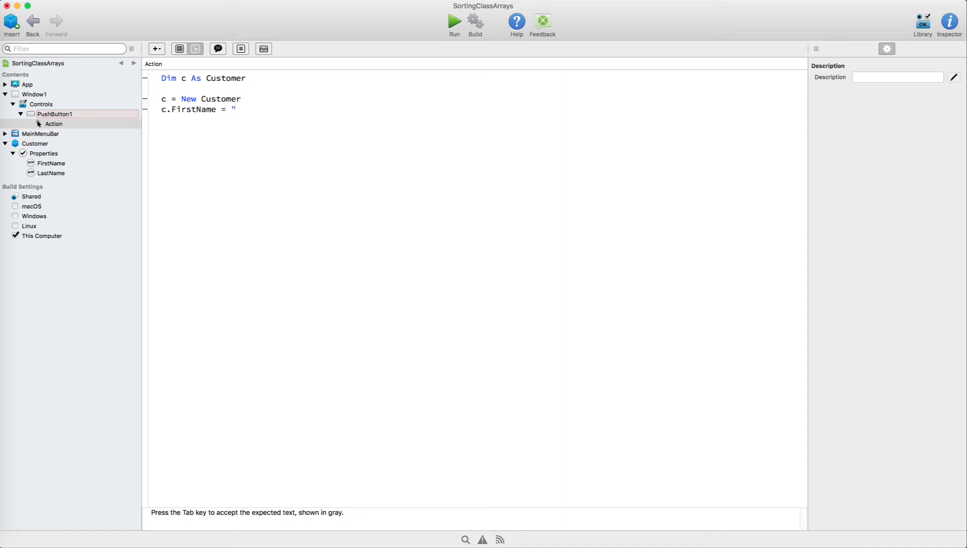
type("Mary\"")
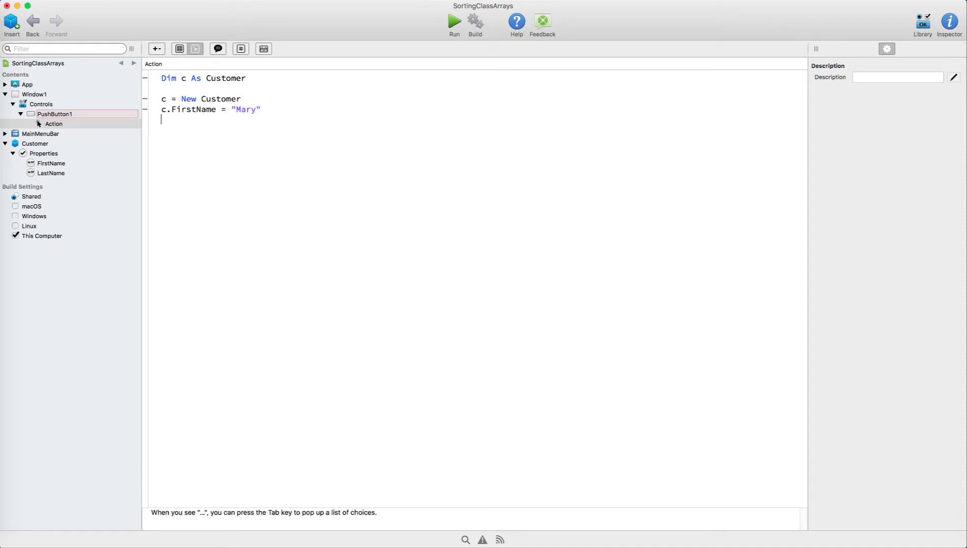
type("c.LastName =")
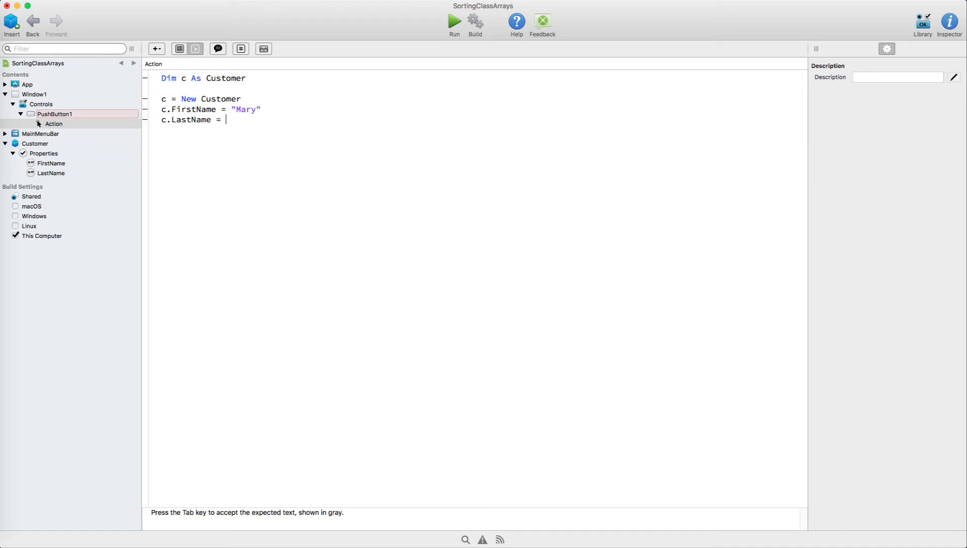
type("\"Smith\"")
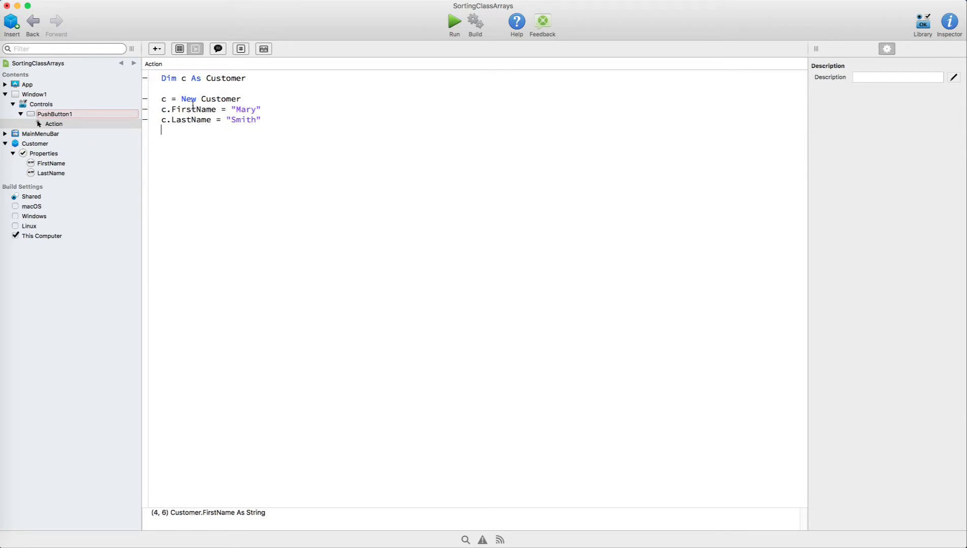
Step: Add a Customers() property of type Customer to Window1 and reopen the Action code
left_click(155, 49)
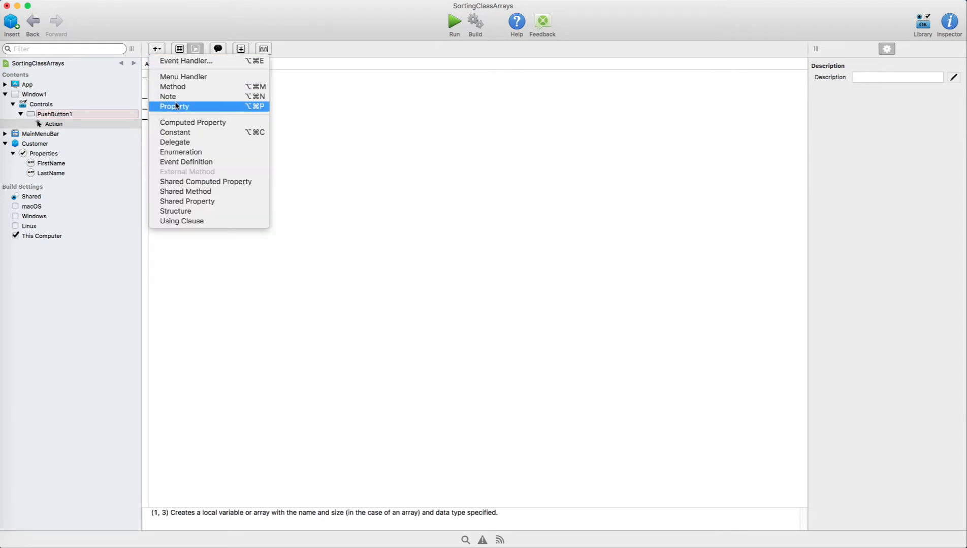
left_click(175, 107)
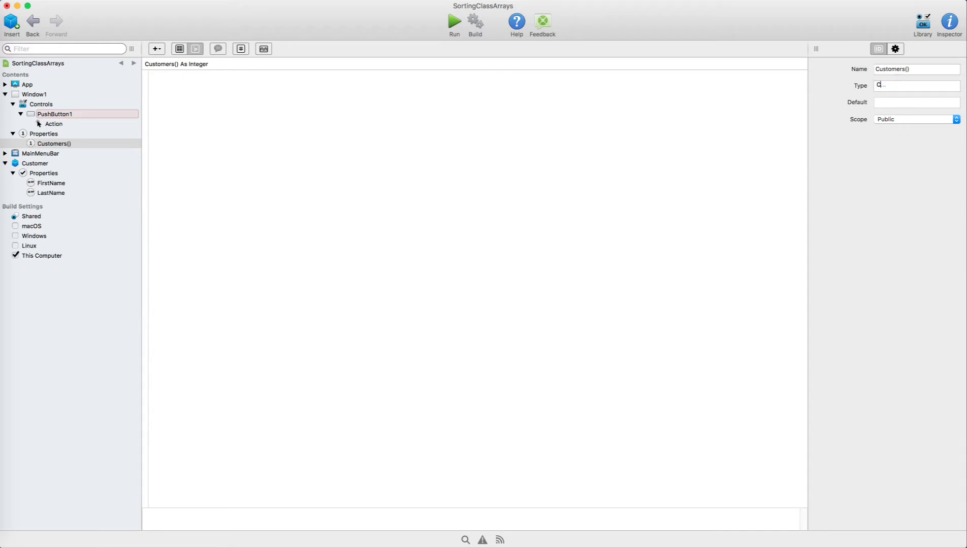
type("Customer")
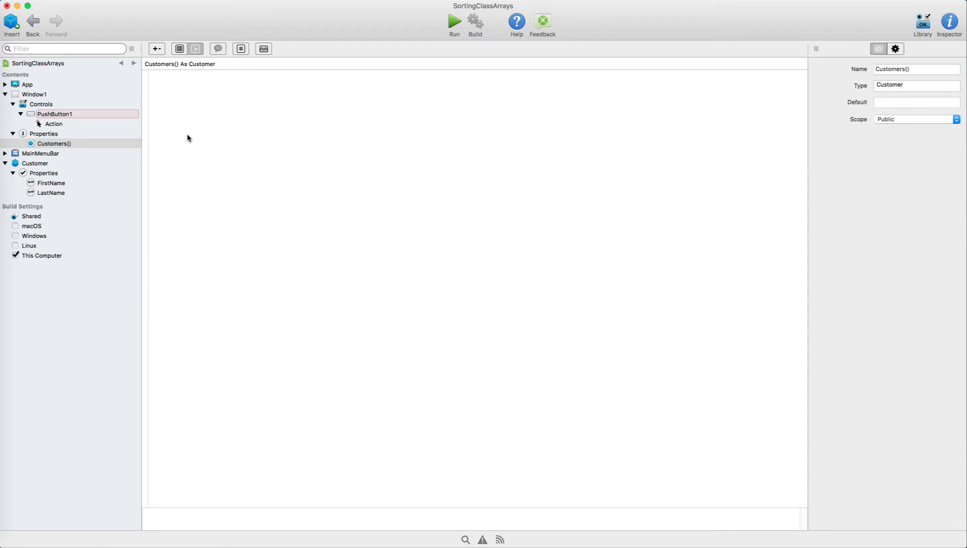
left_click(54, 124)
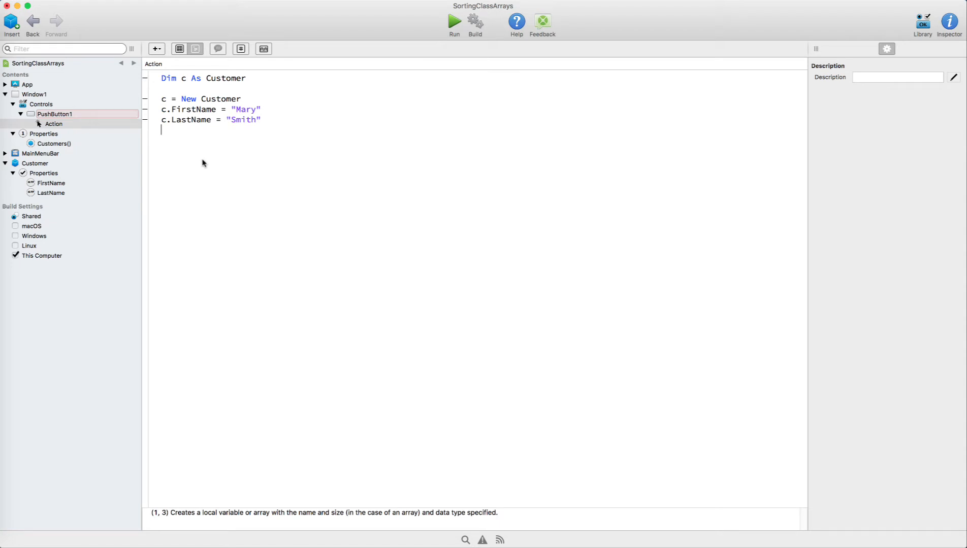
Step: Append Mary Smith to Customers, then create Bob Roberts and append him
type("c.Appen")
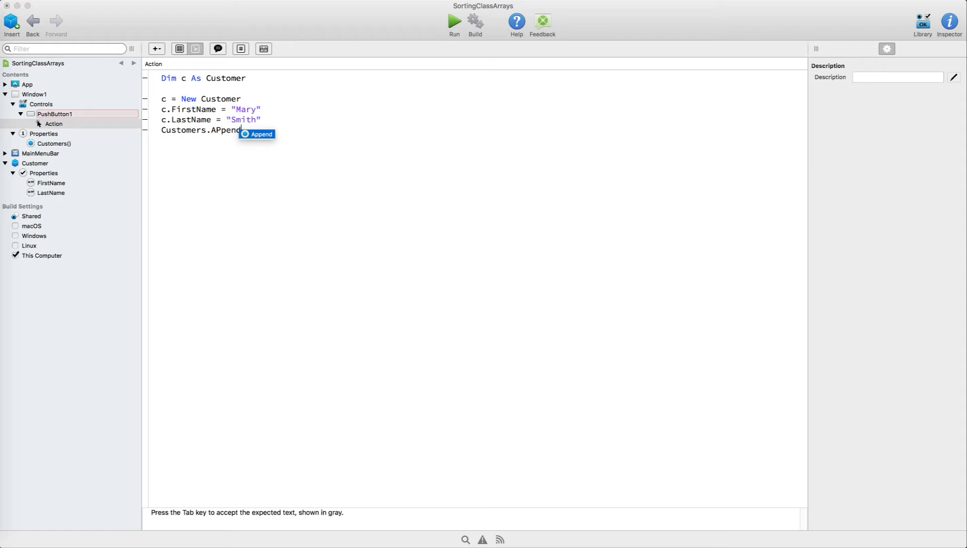
key("Tab")
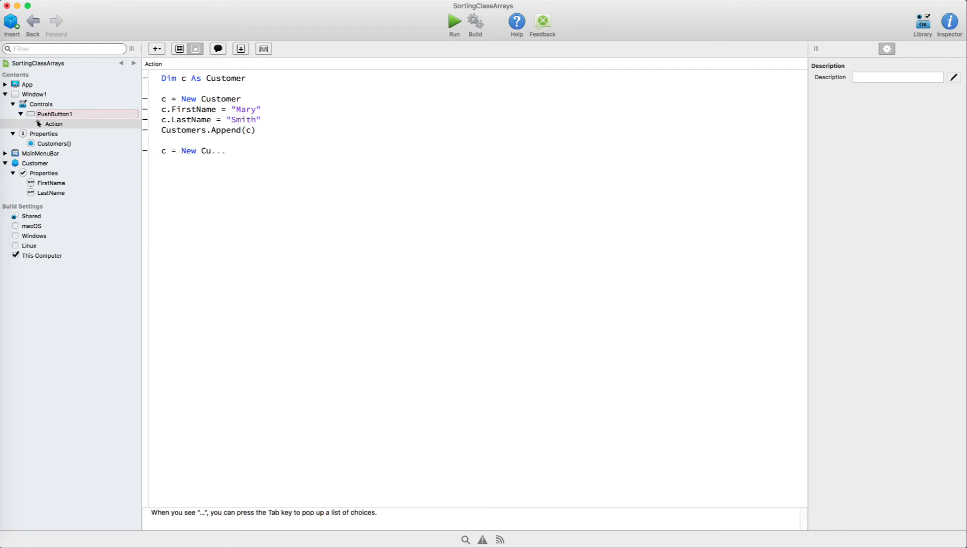
key("Tab")
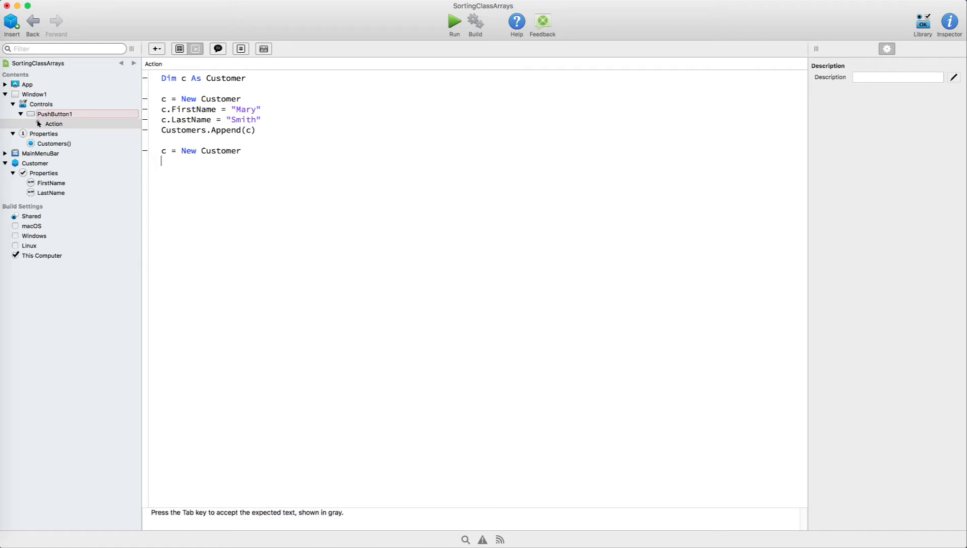
type("c.FirstName =")
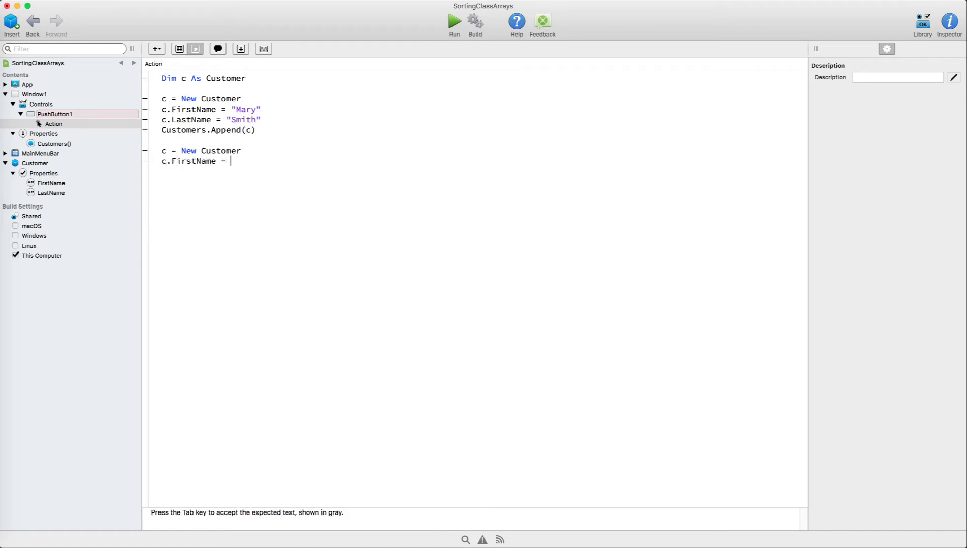
type("\"Bob\"")
type("c.LastName = \"")
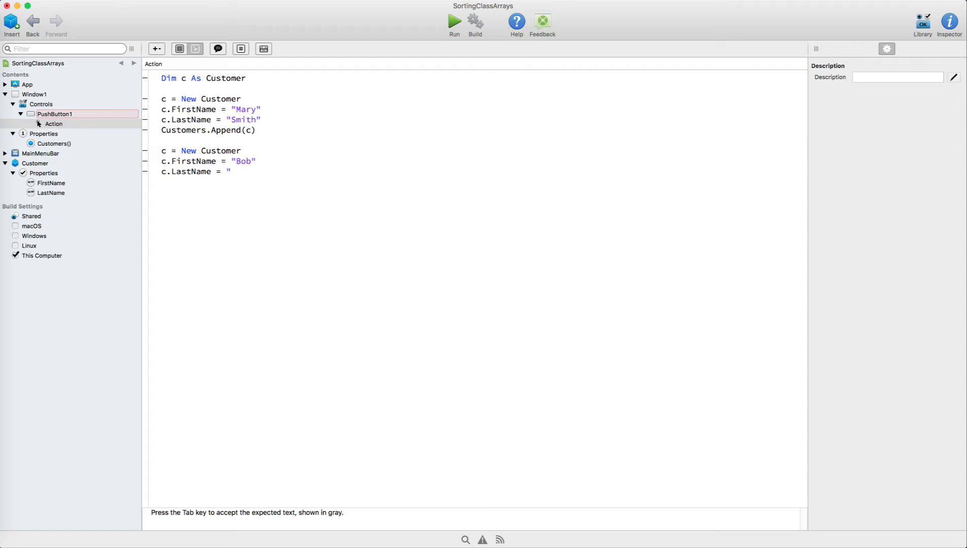
type("Roberts")
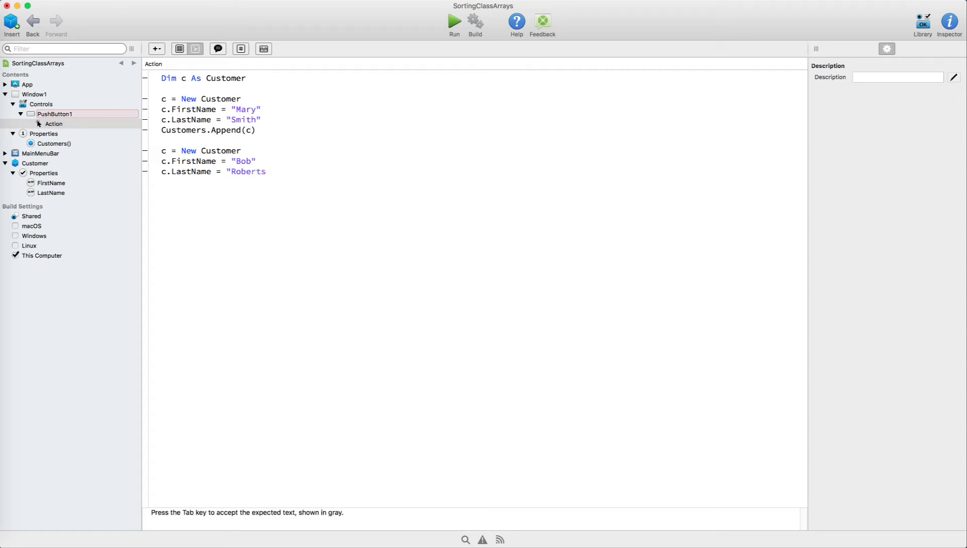
type("Customers.Append(c")
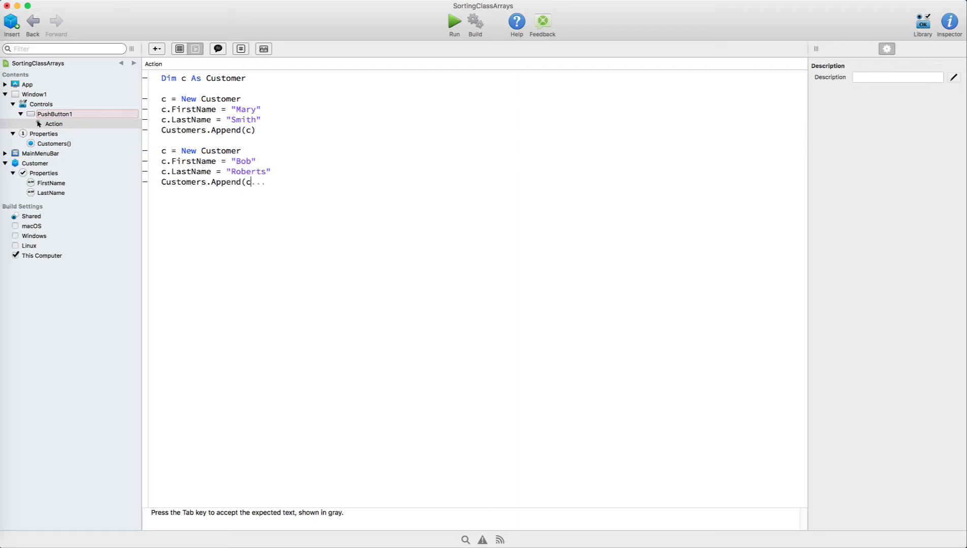
key("Tab")
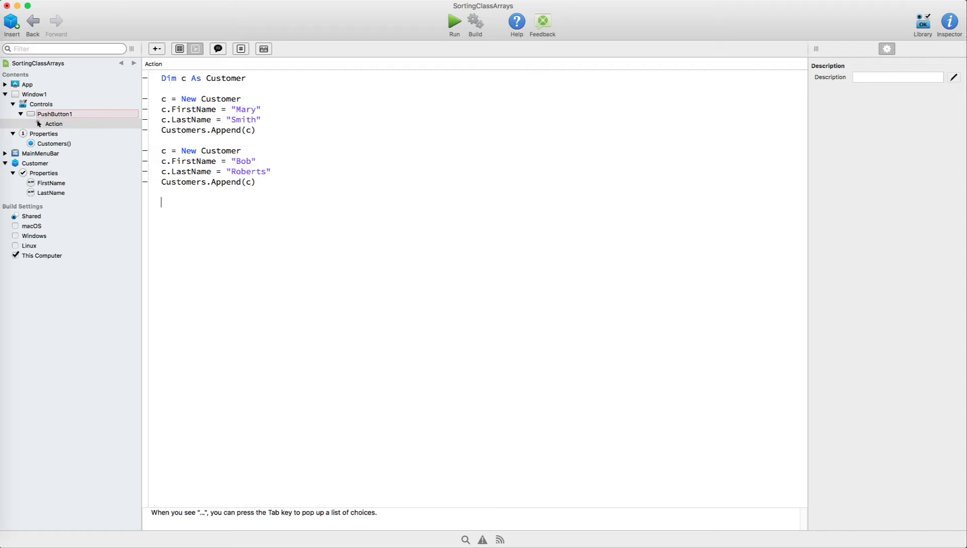
Step: Start a loop 'For i As Integer = 0 To Customers.Ubound'
type("F")
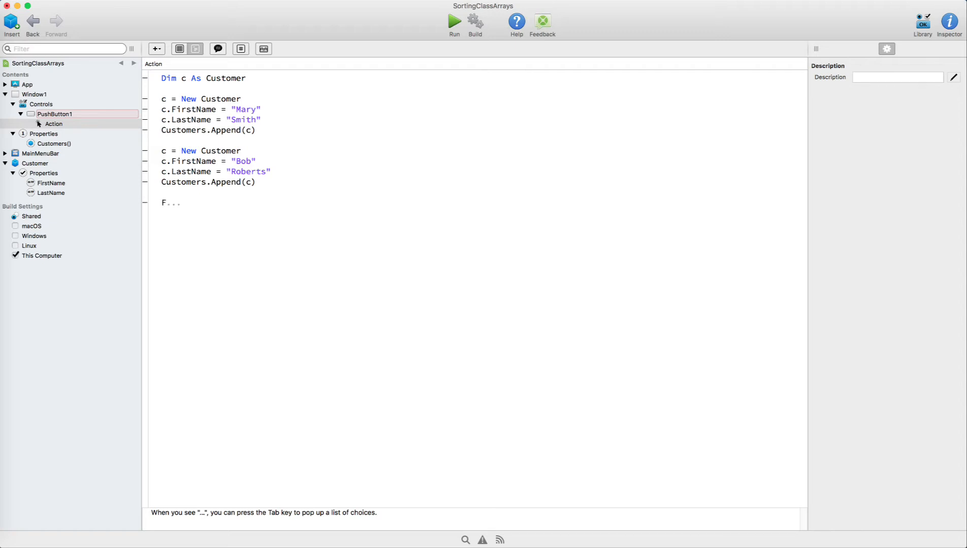
type("or i As Ine")
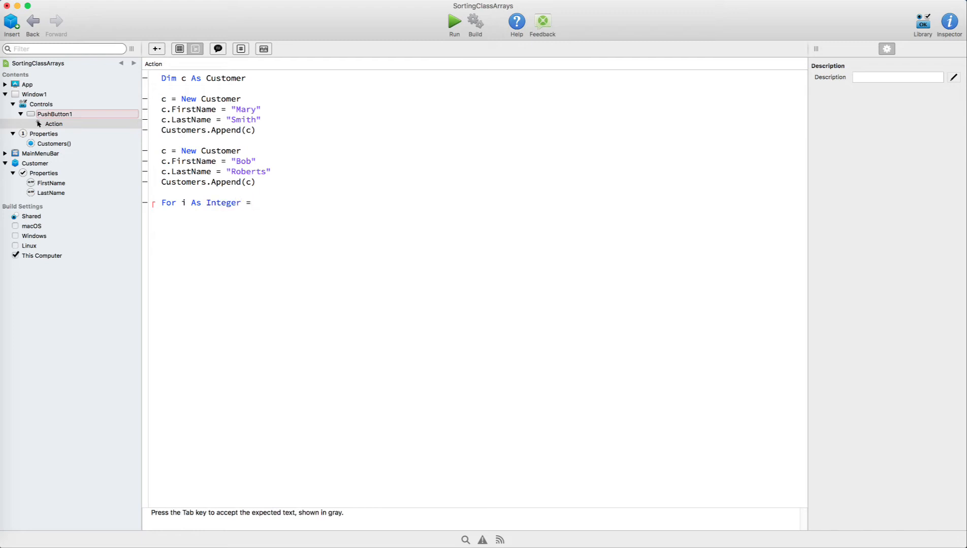
type("0 To C")
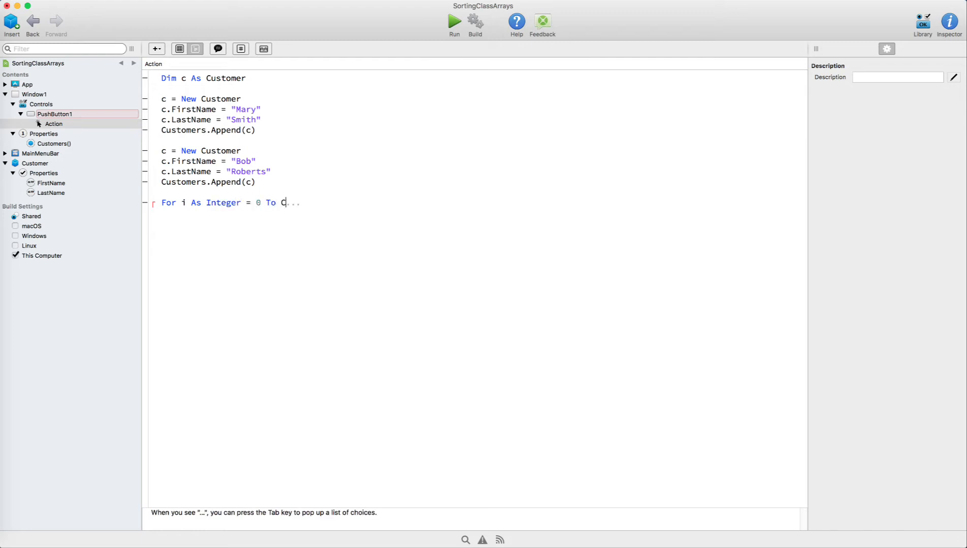
type("ustomers.Ubound")
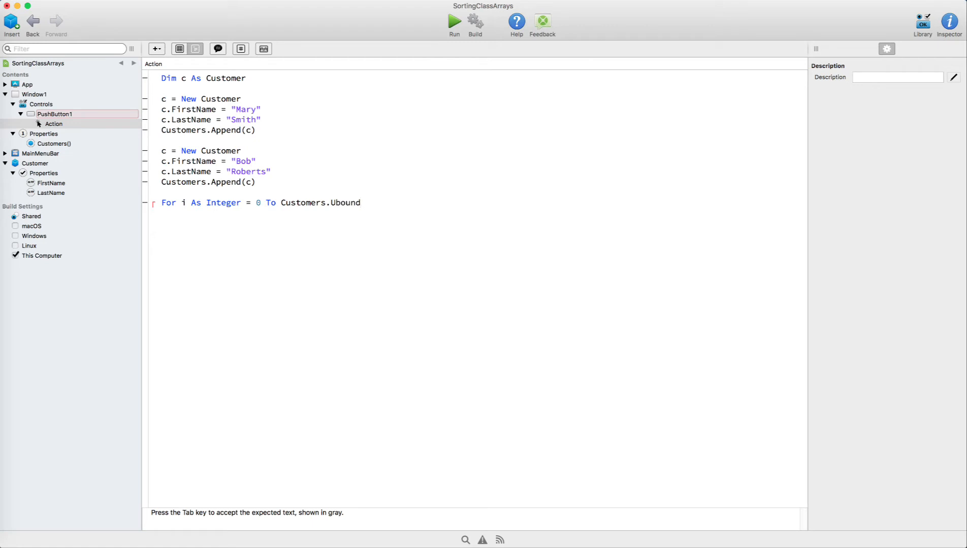
Step: Inside the loop, show MsgBox(Customers(i).LastName)
type("MsgBox")
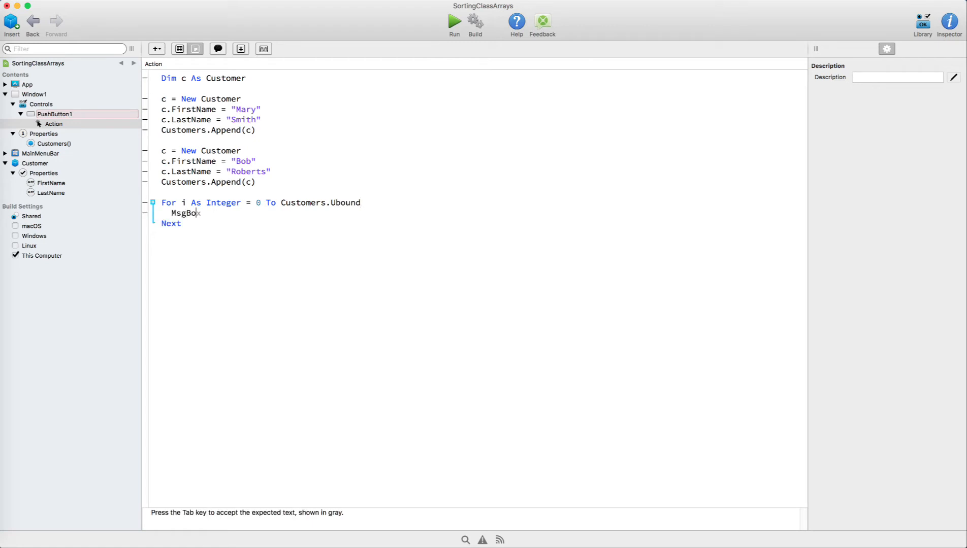
type("(")
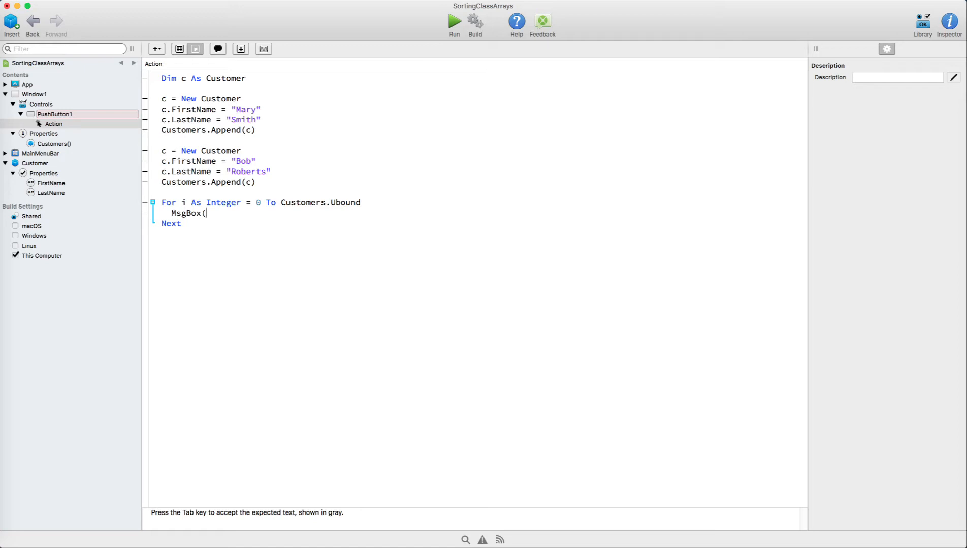
type("Custo")
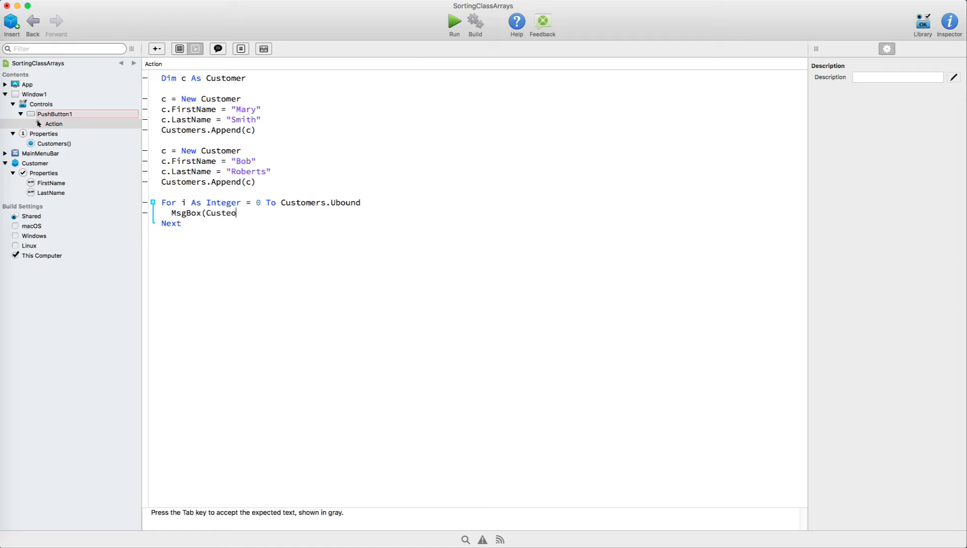
key("Tab")
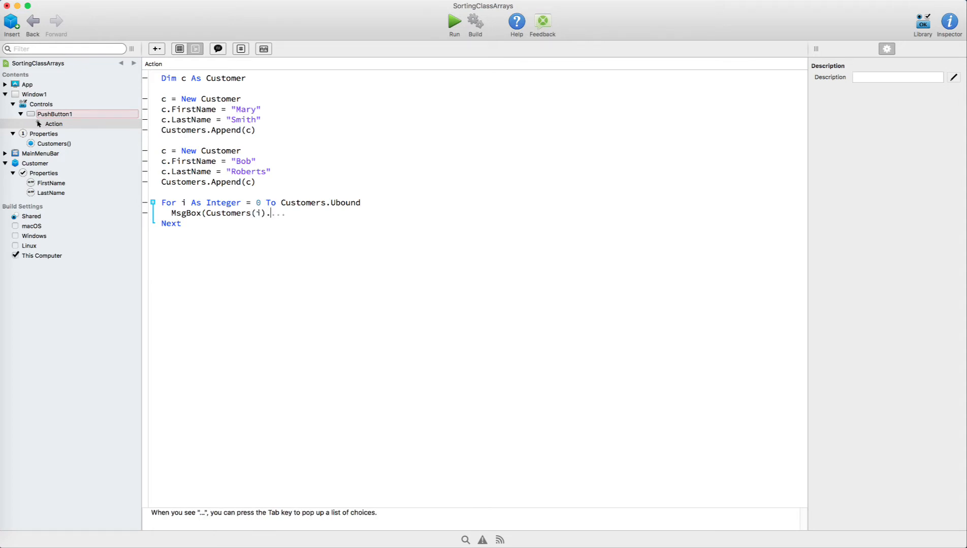
type("LastName)")
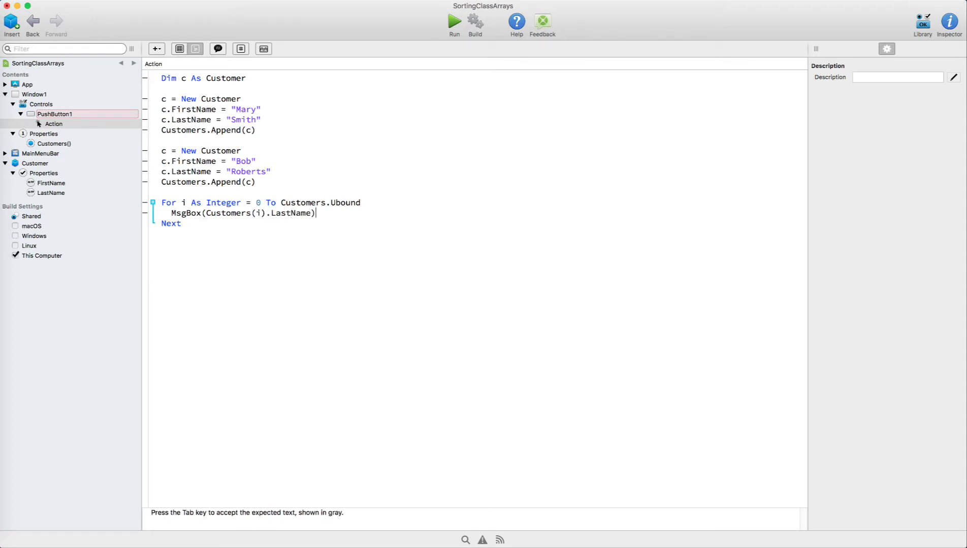
type(")")
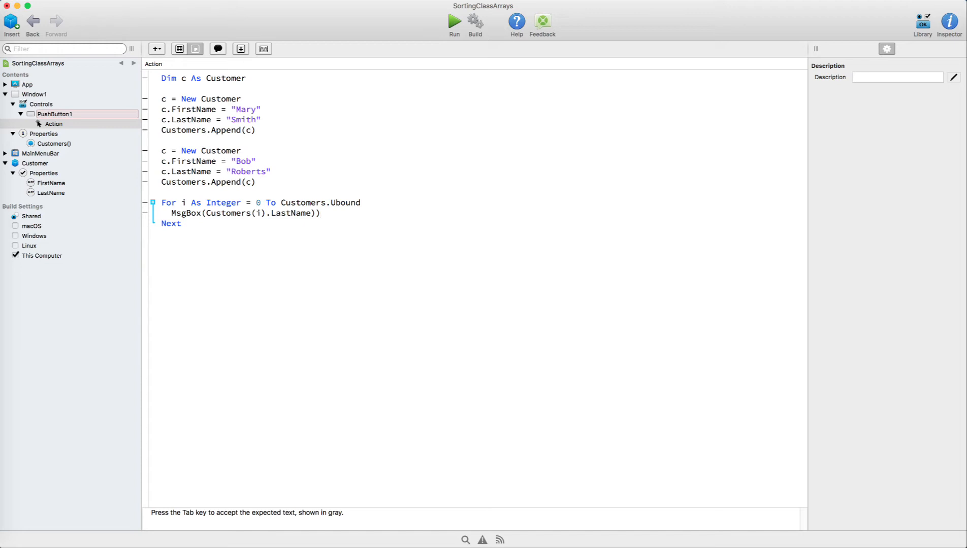
key("backspace")
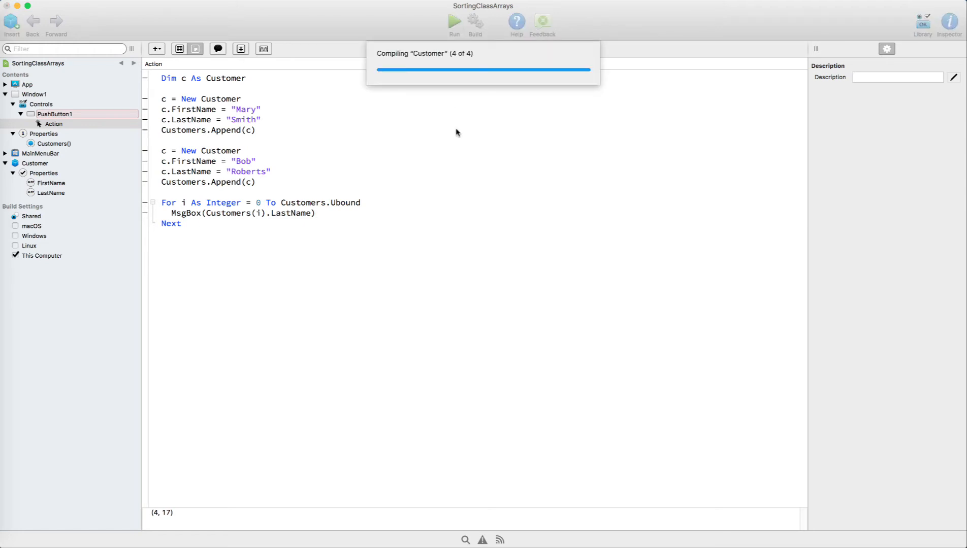
left_click(454, 20)
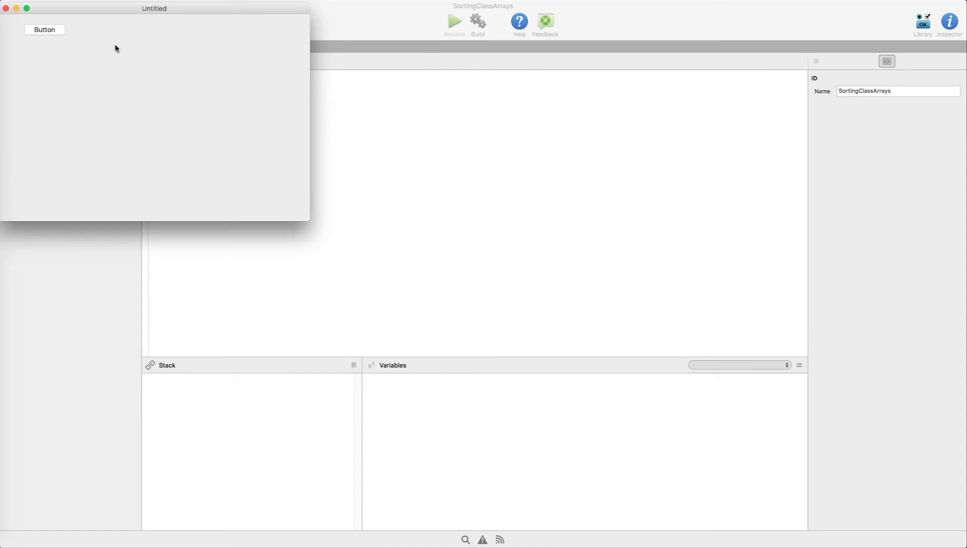
left_click(44, 29)
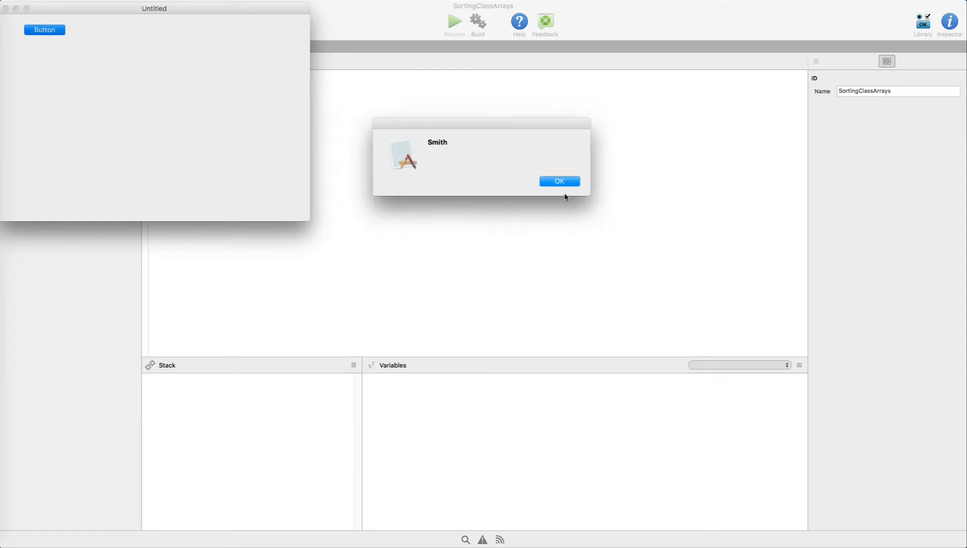
left_click(558, 181)
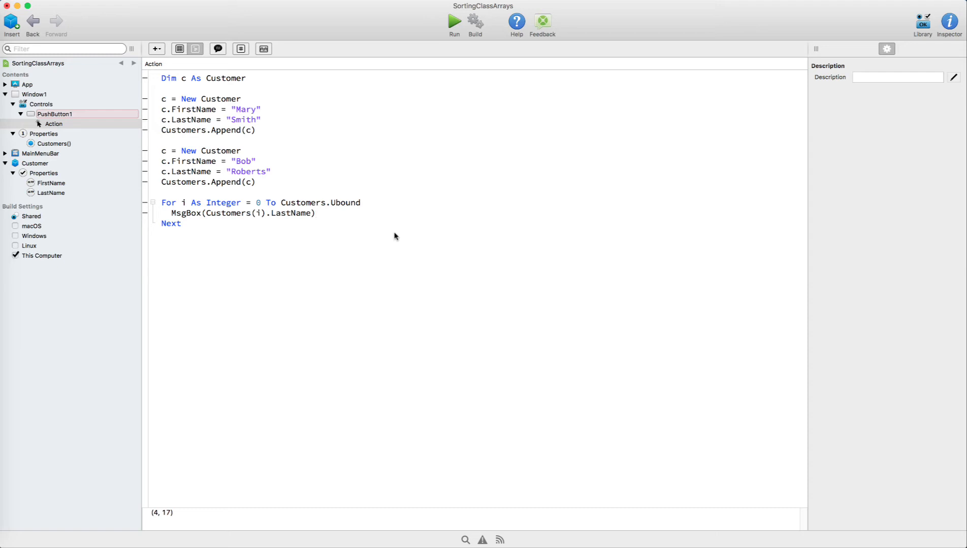
Step: Add method CustomerCompareLastName with parameters c1 As Customer, c2 As Customer
left_click(316, 213)
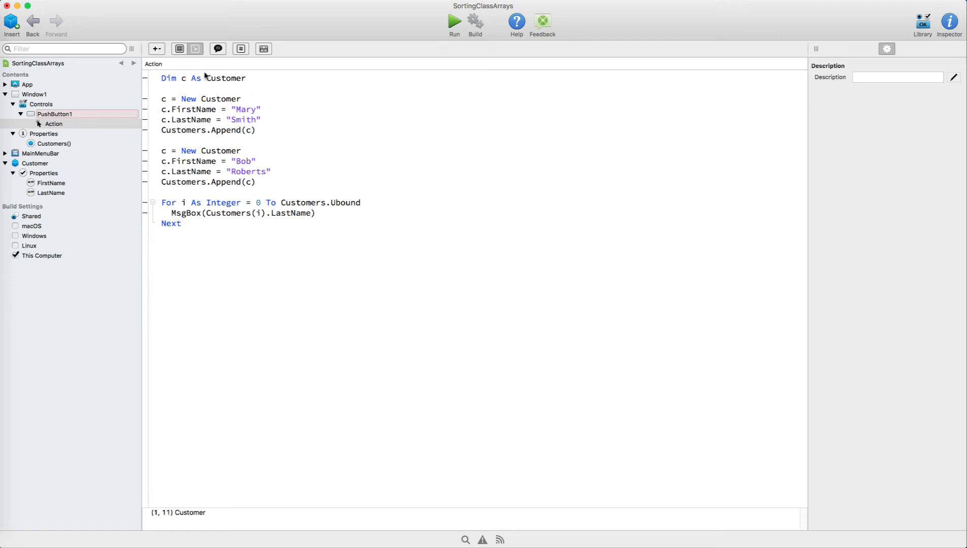
left_click(156, 49)
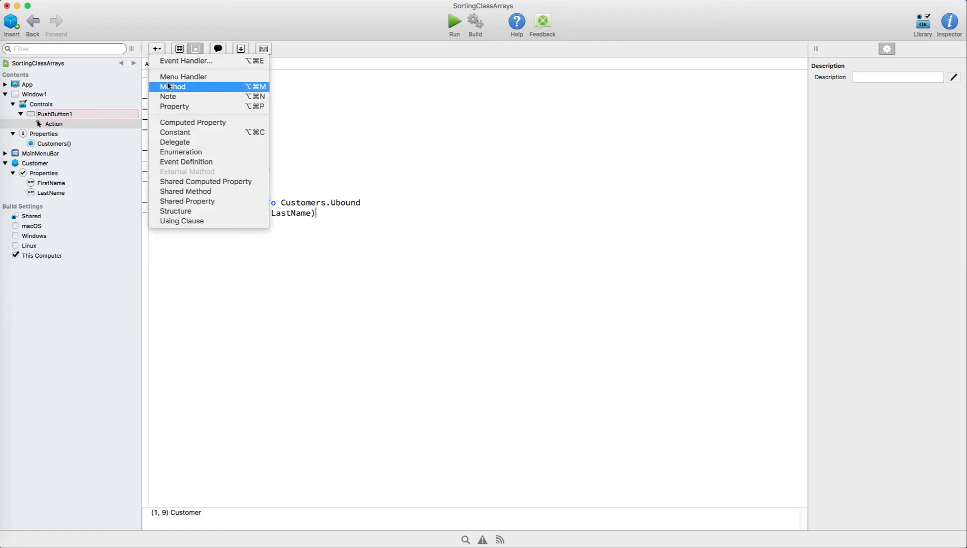
left_click(173, 86)
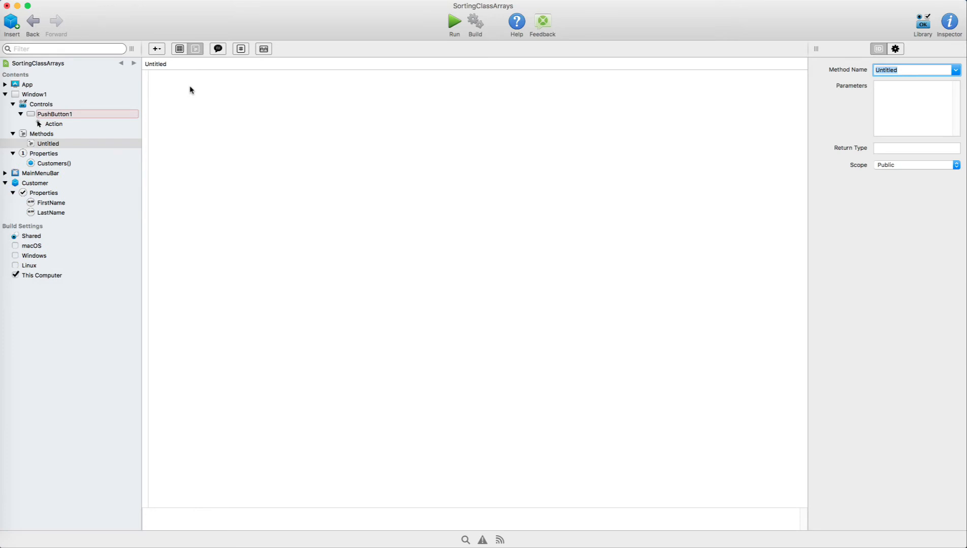
type("CustomerCompareLastNam")
left_click(916, 107)
type("c1 A")
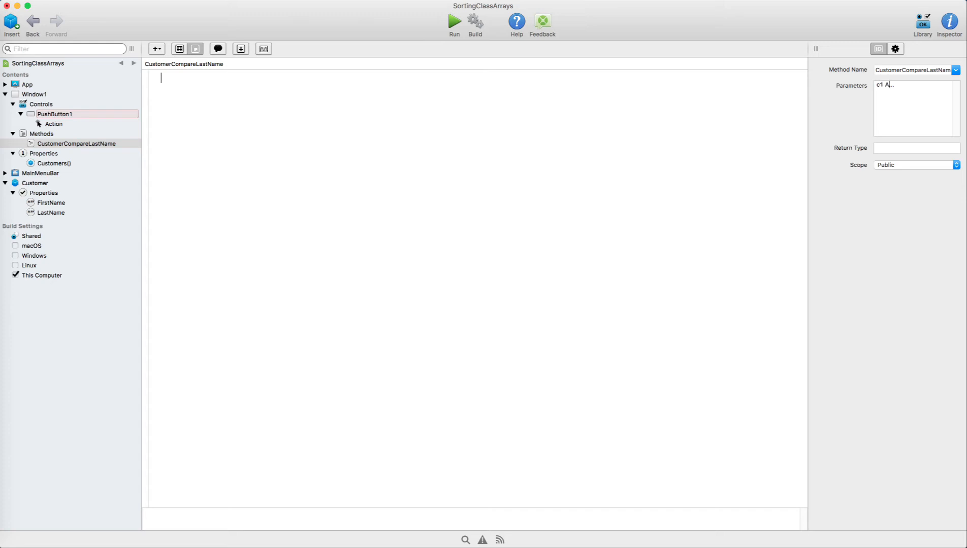
type("s Customer, c2 As")
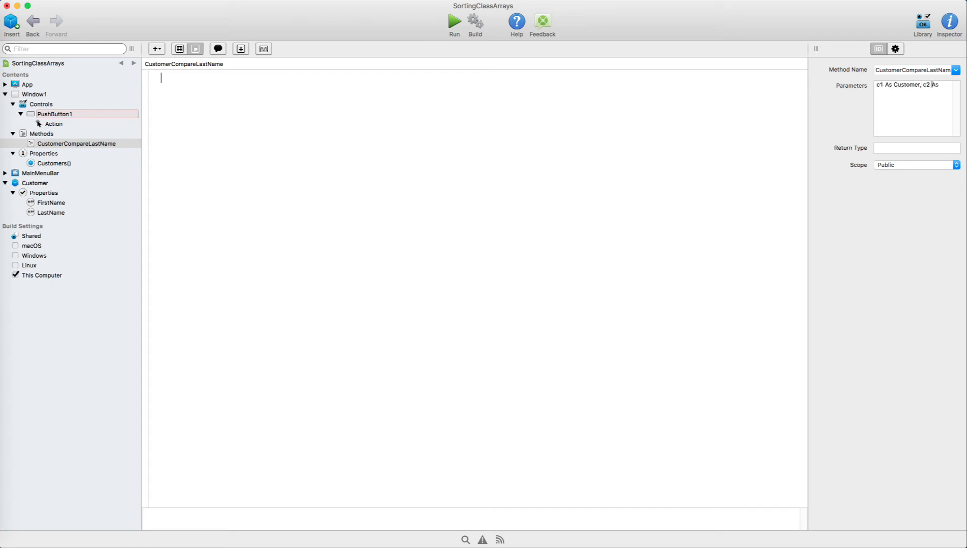
type("Customer")
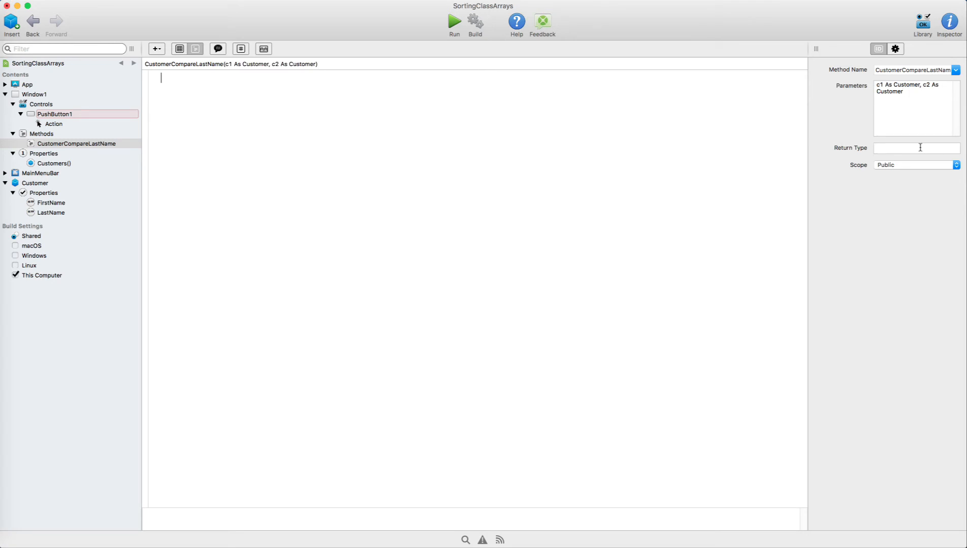
Step: Give CustomerCompareLastName an Integer return type returning 1, -1 or 0 by LastName
type("Integer")
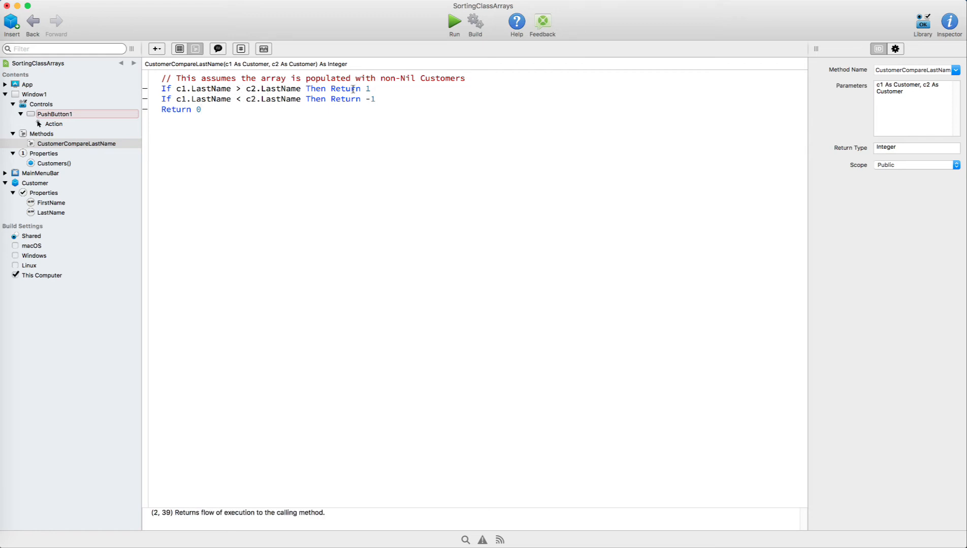
left_click(207, 109)
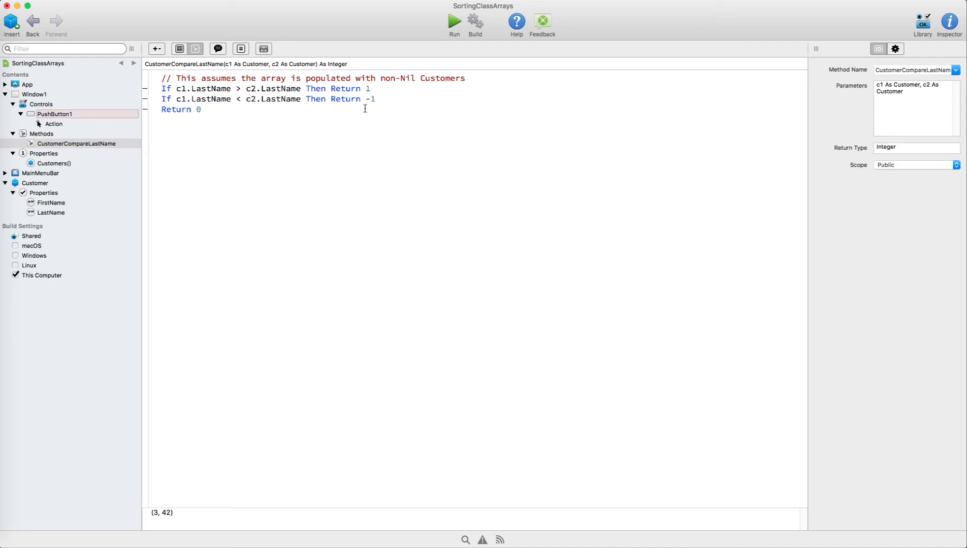
left_click(54, 124)
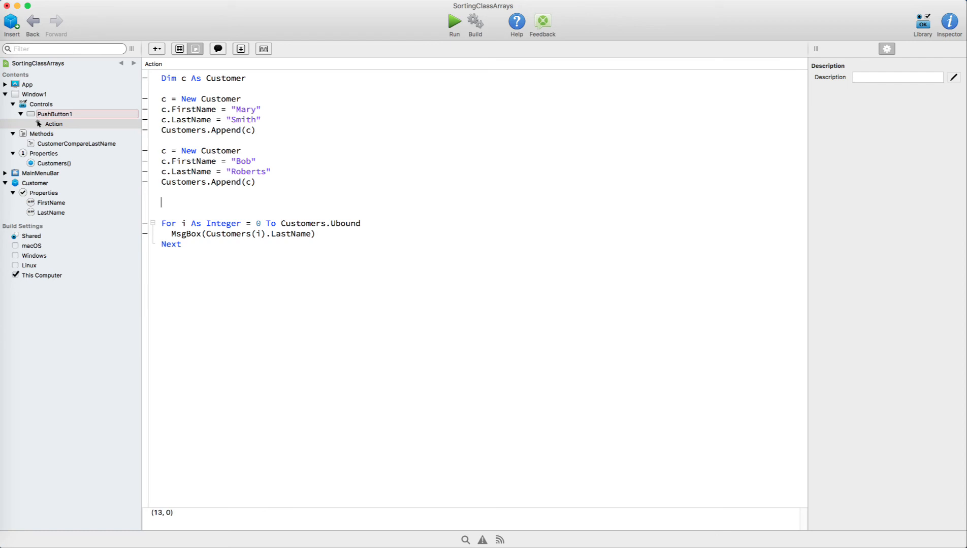
Step: Add Customers.Sort(AddressOf CustomerCompareLastName) above the For loop in PushButton1's Action event
type("Customers.Sor")
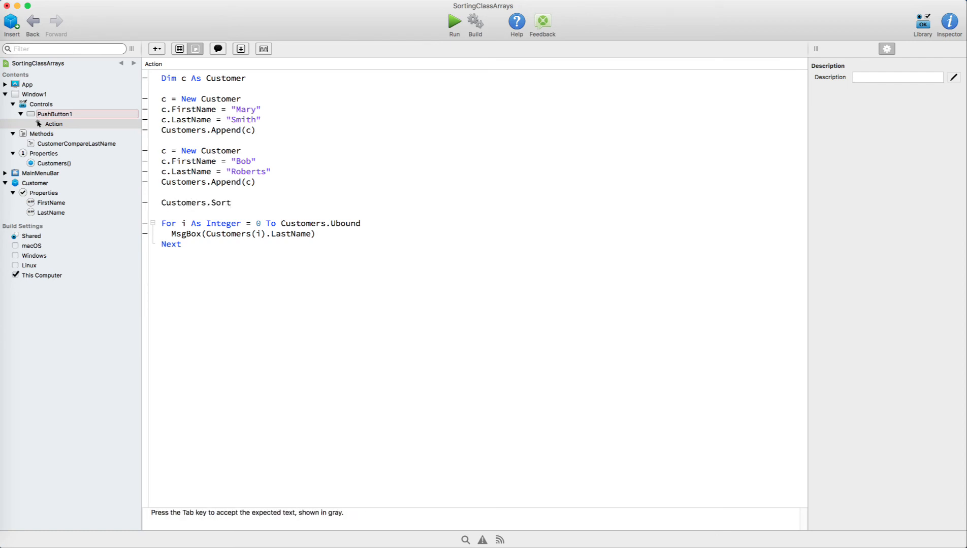
type("(Addr")
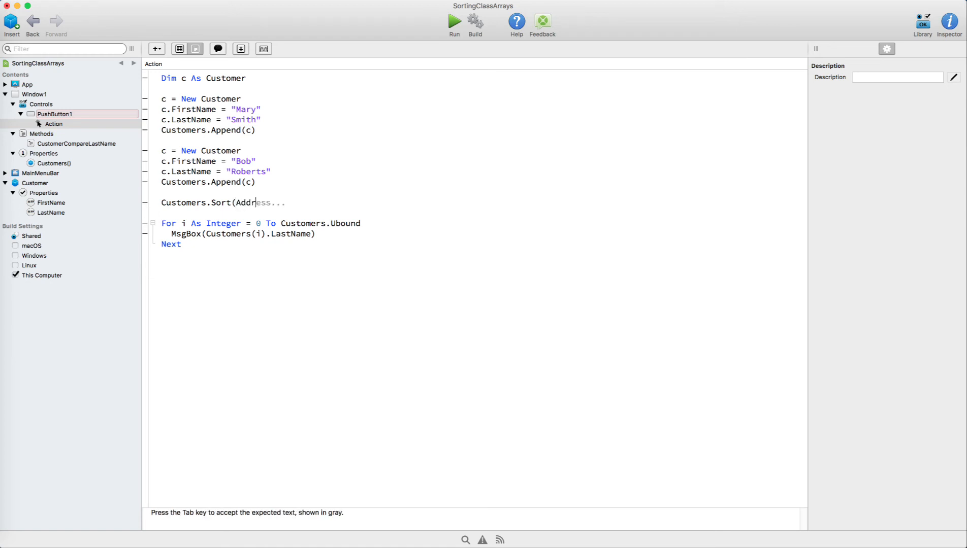
key("Tab")
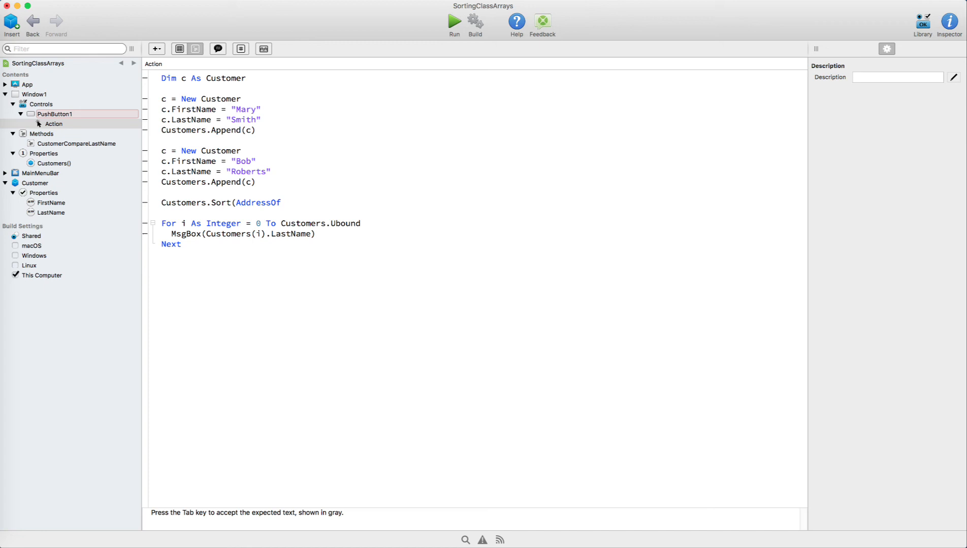
type("CustomerCompareLastName)")
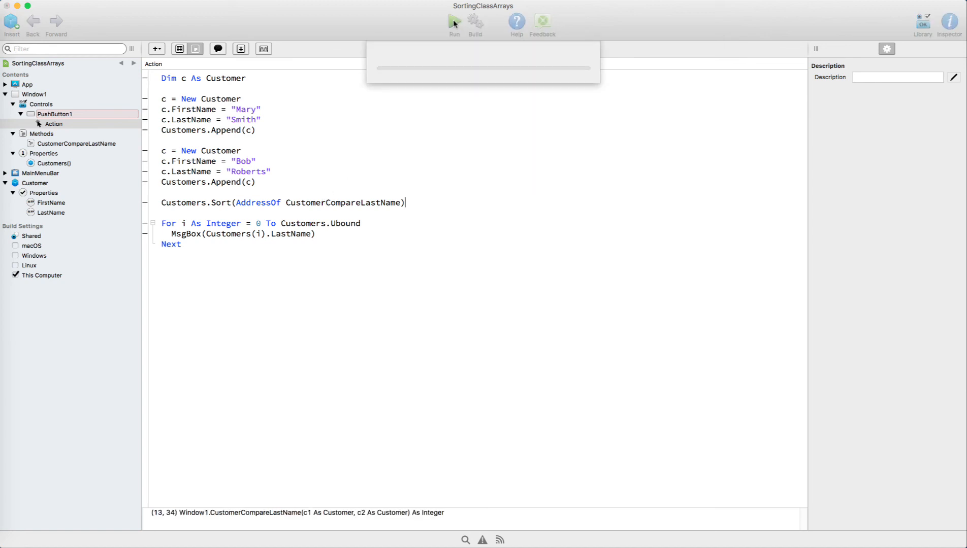
Step: Run the app, press the button, and dismiss the Roberts and Smith messages
left_click(454, 22)
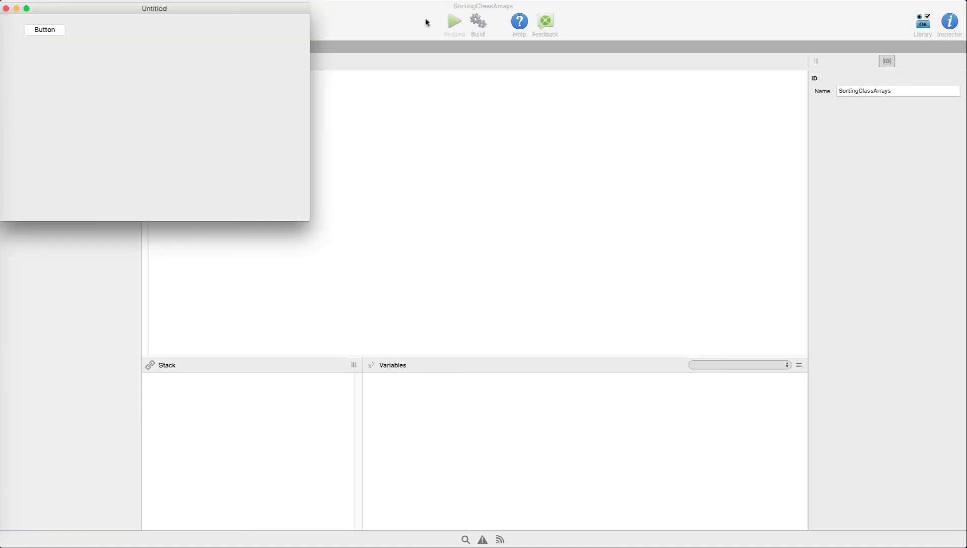
left_click(44, 30)
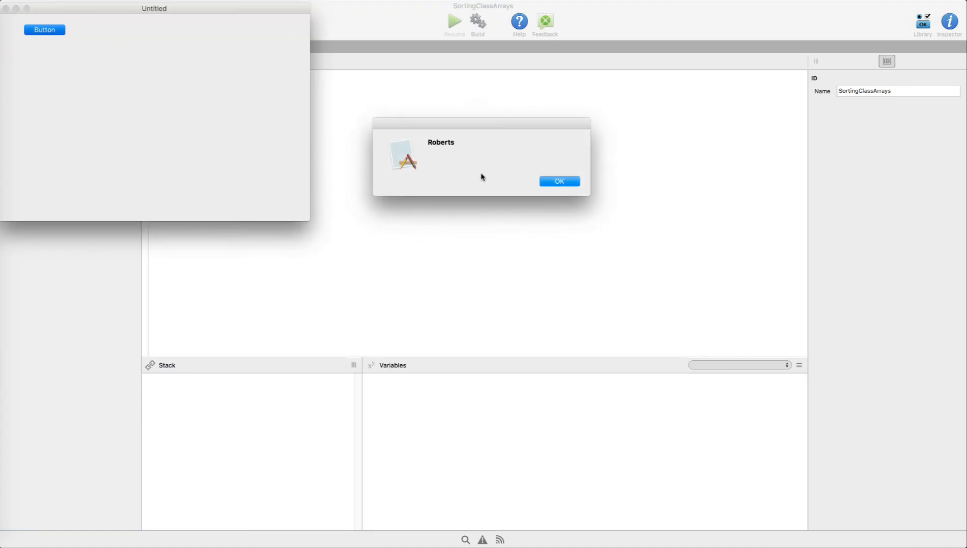
left_click(557, 181)
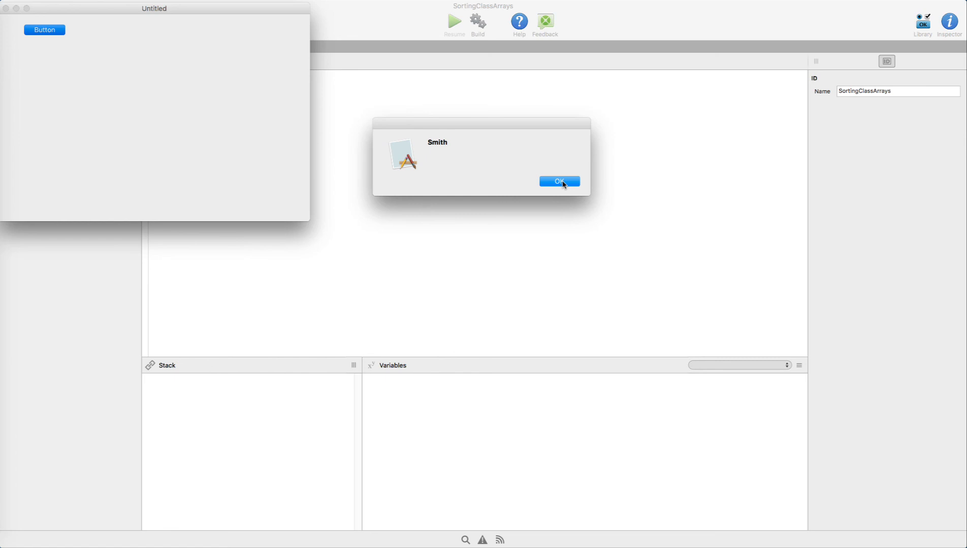
left_click(559, 181)
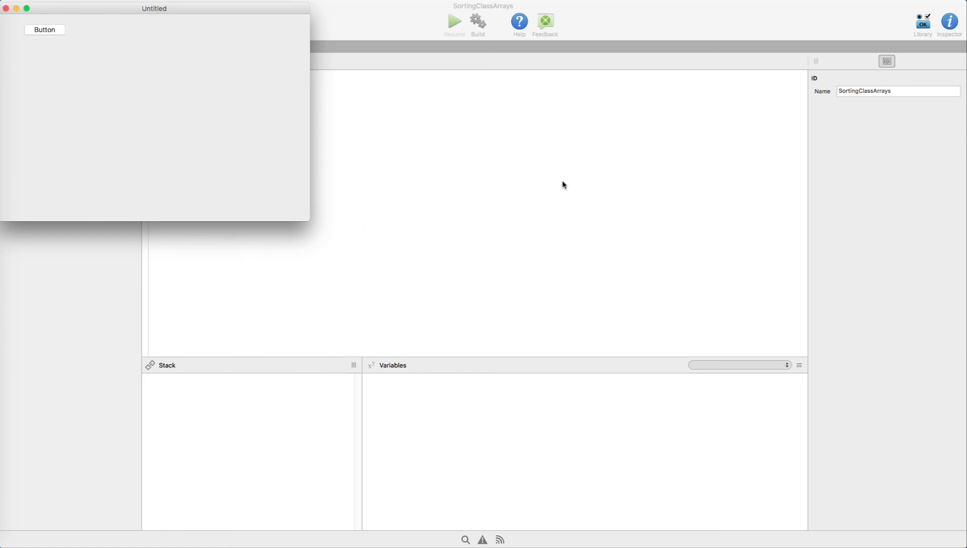